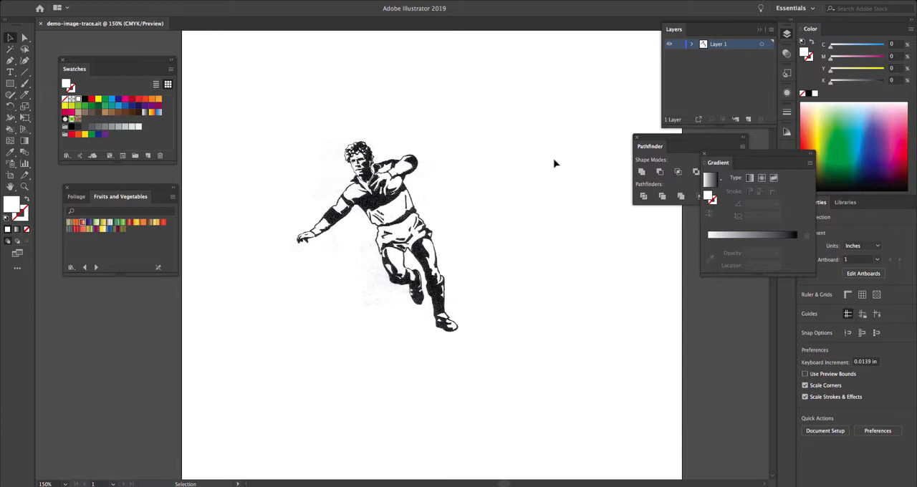
mouse_move(299, 135)
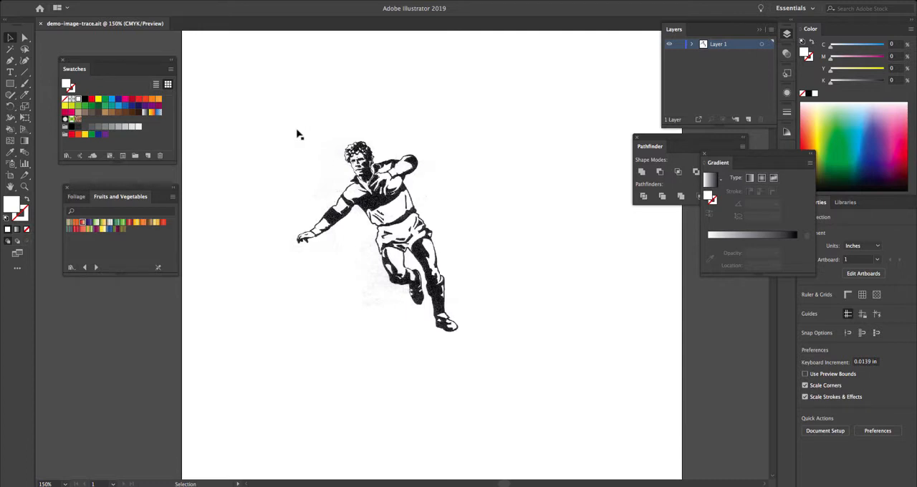
mouse_move(561, 132)
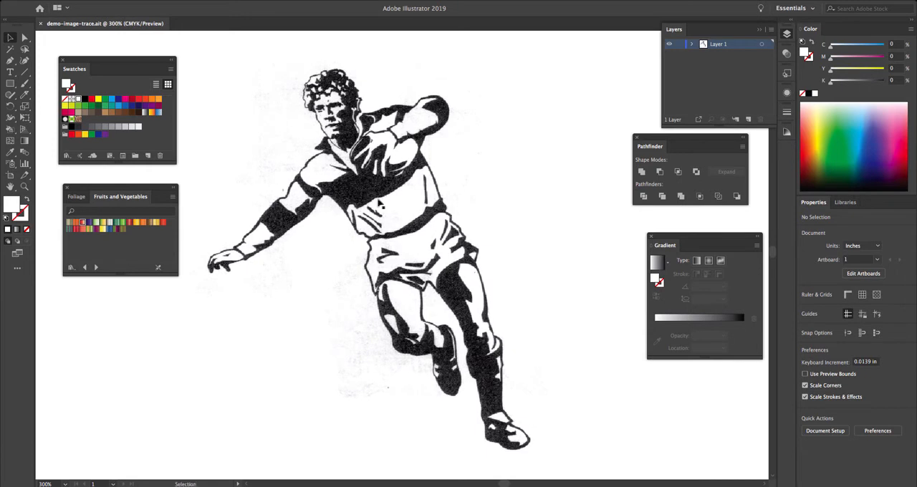
mouse_move(247, 152)
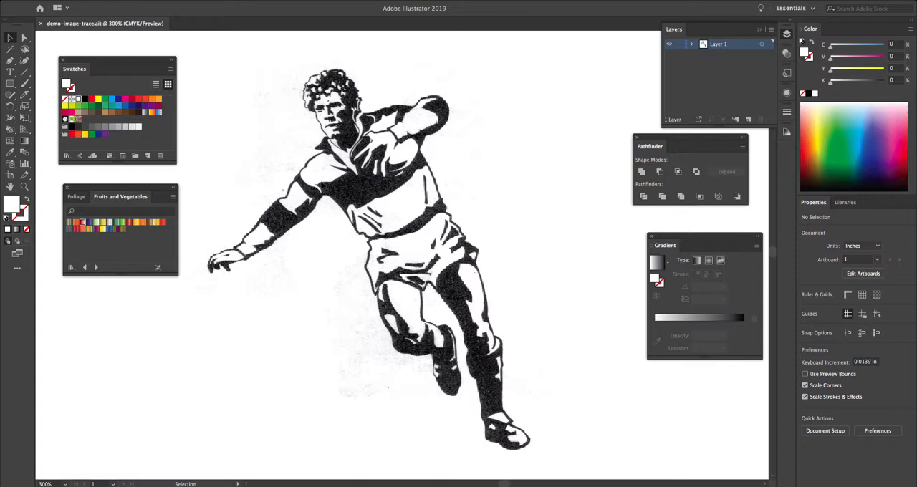
mouse_move(397, 254)
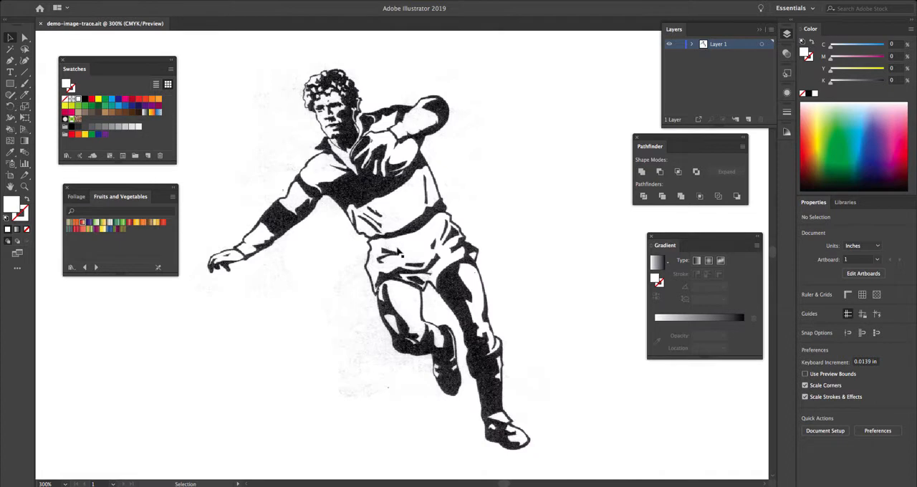
mouse_move(288, 364)
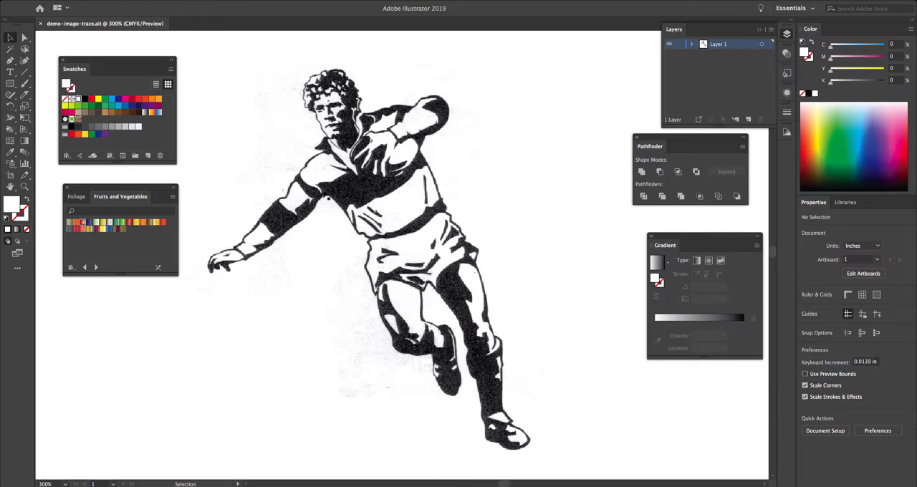
mouse_move(288, 148)
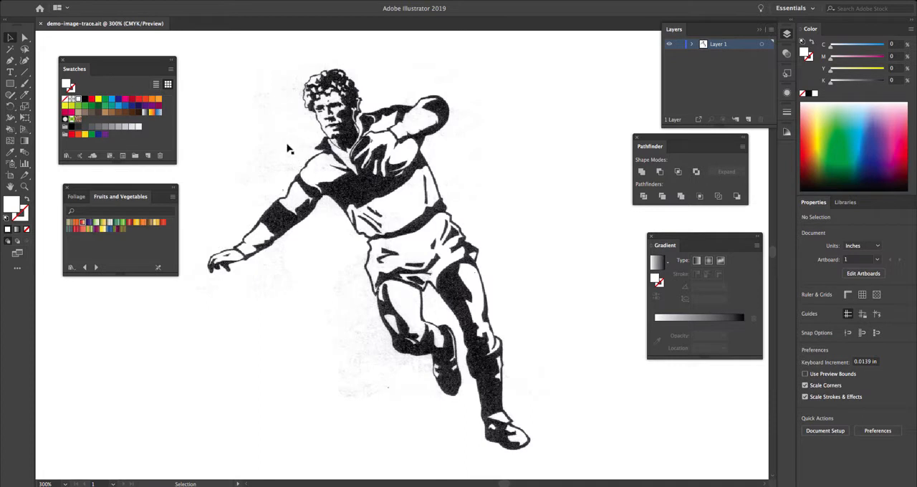
mouse_move(330, 206)
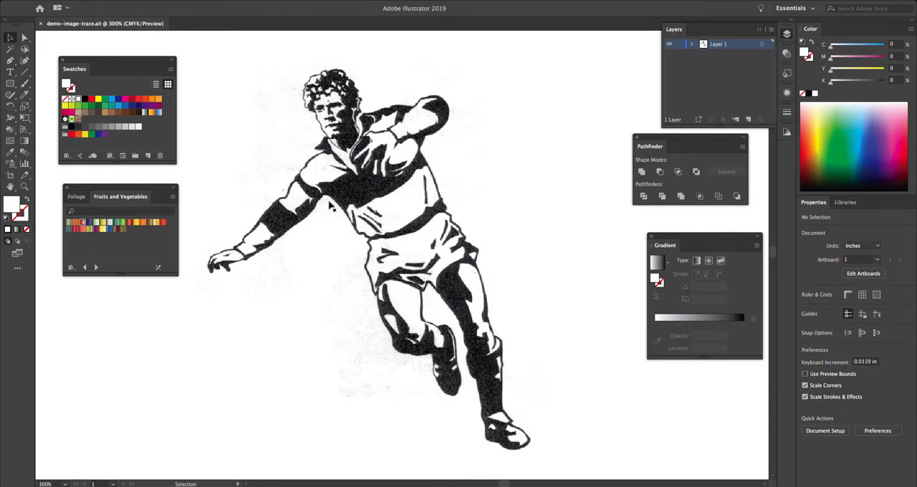
- Select the placed rugby player image on the artboard
click(336, 208)
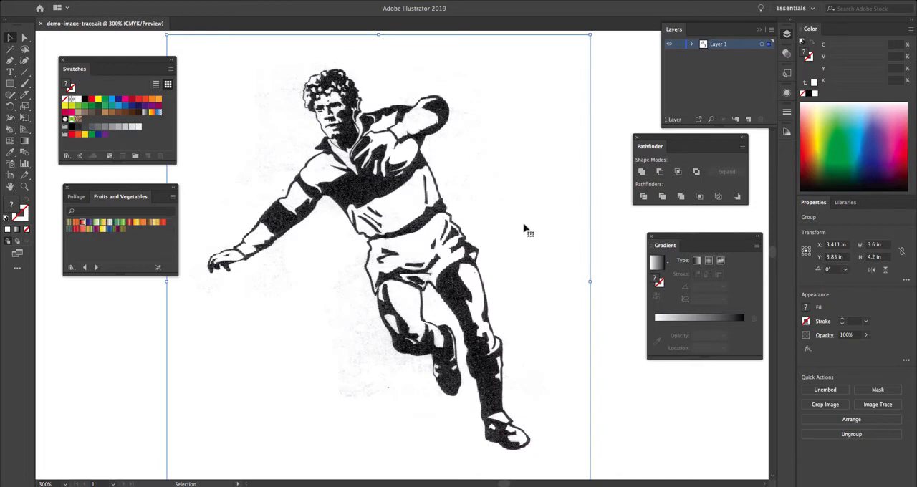
mouse_move(303, 217)
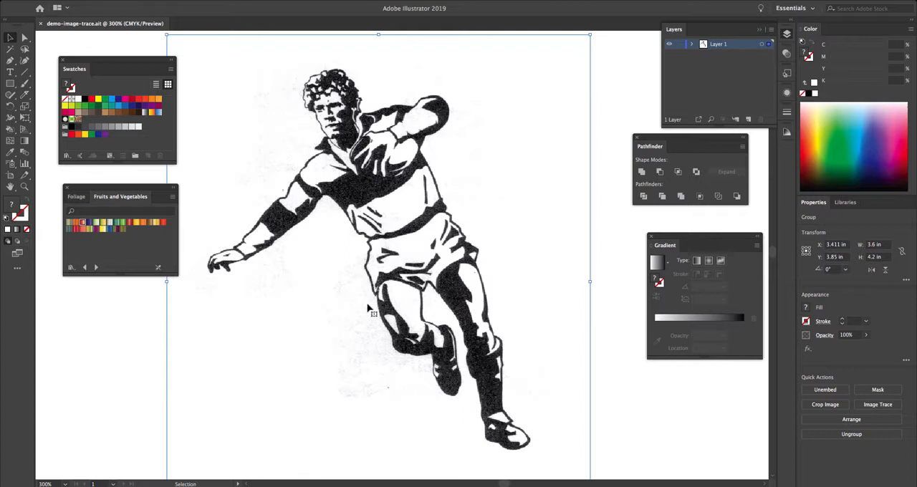
mouse_move(318, 219)
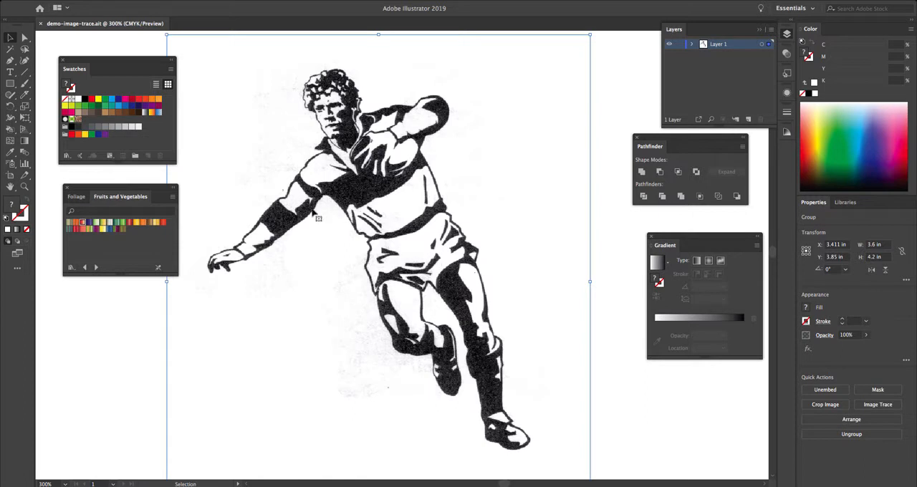
mouse_move(311, 141)
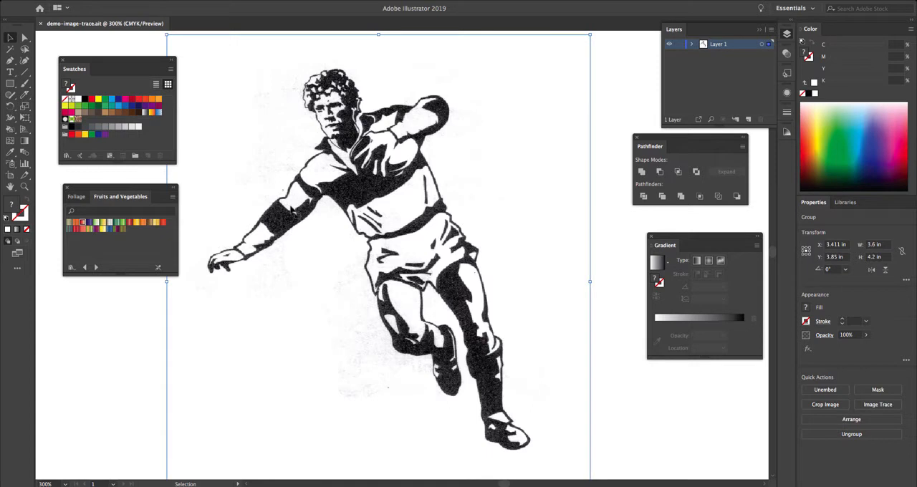
mouse_move(284, 152)
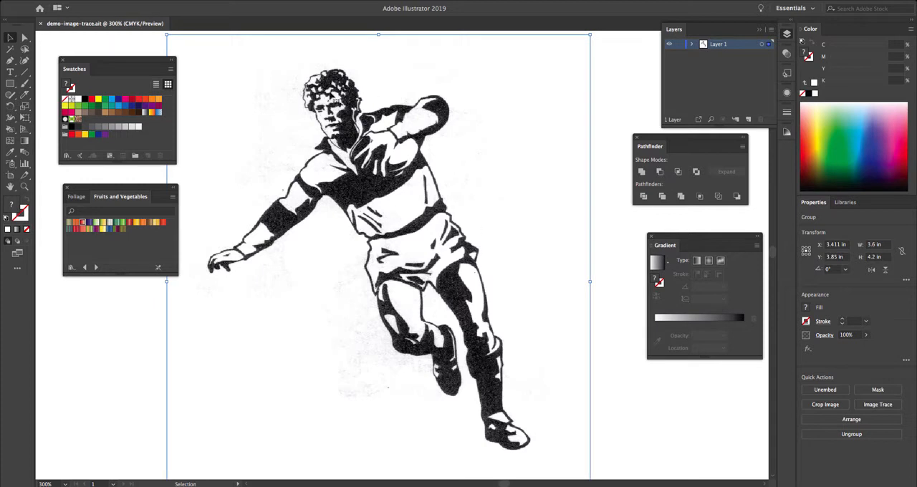
mouse_move(283, 230)
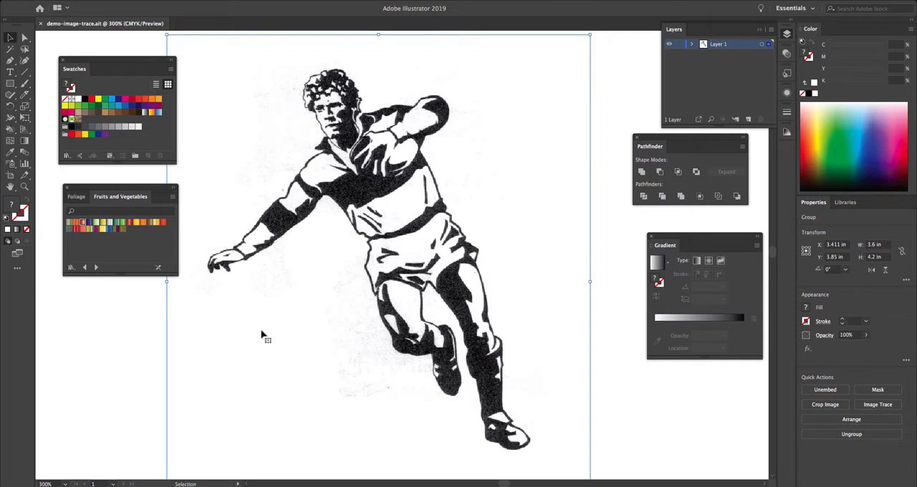
mouse_move(271, 334)
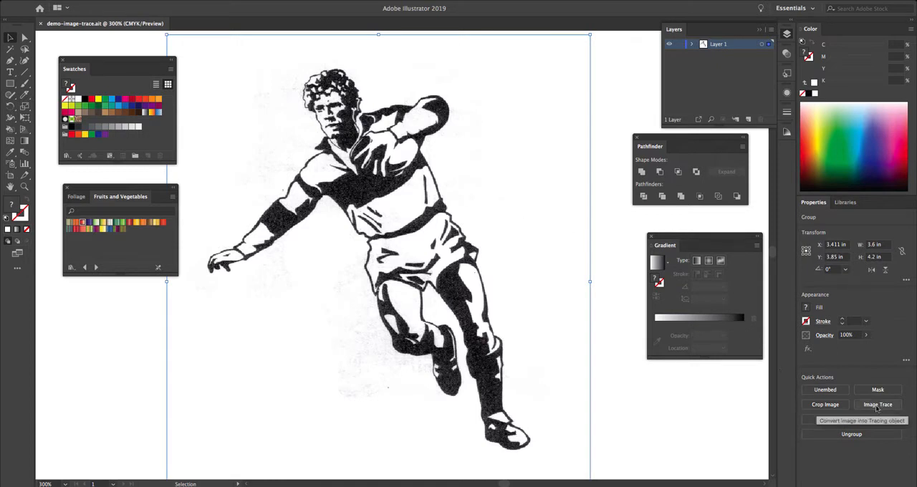
- Show the Image Trace preset list from the Properties panel's Quick Actions
click(876, 404)
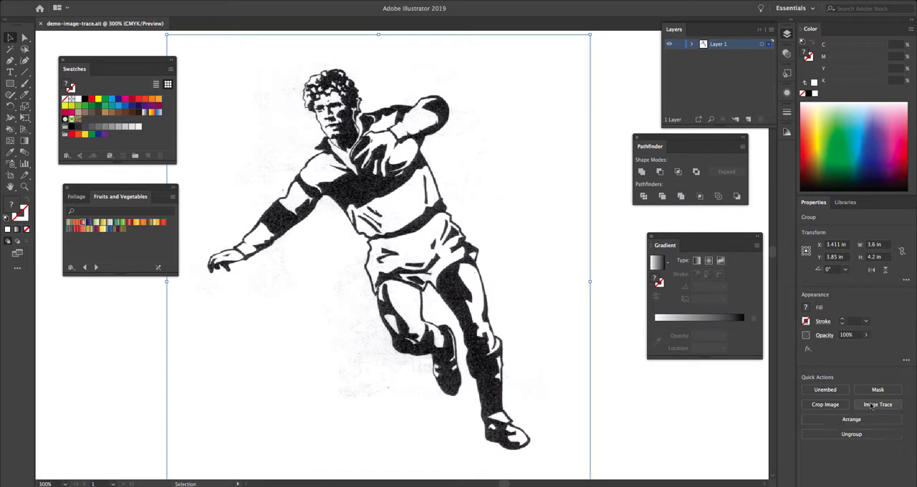
click(878, 404)
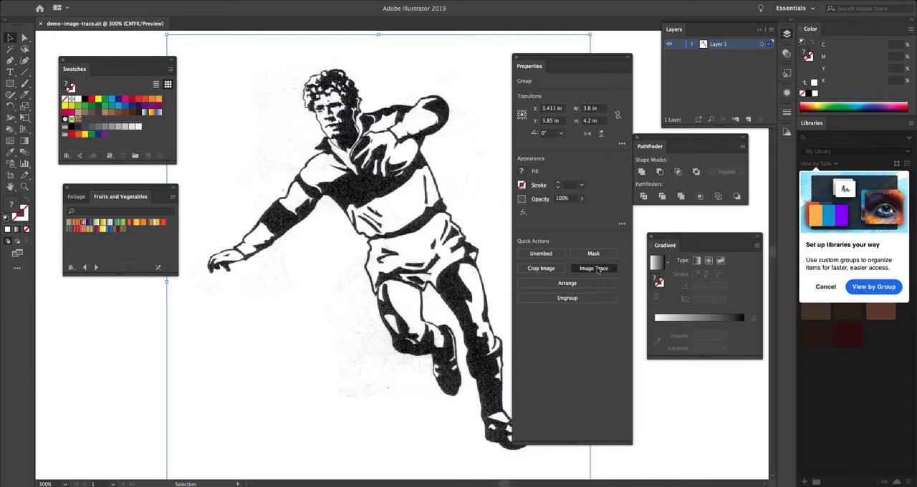
click(594, 268)
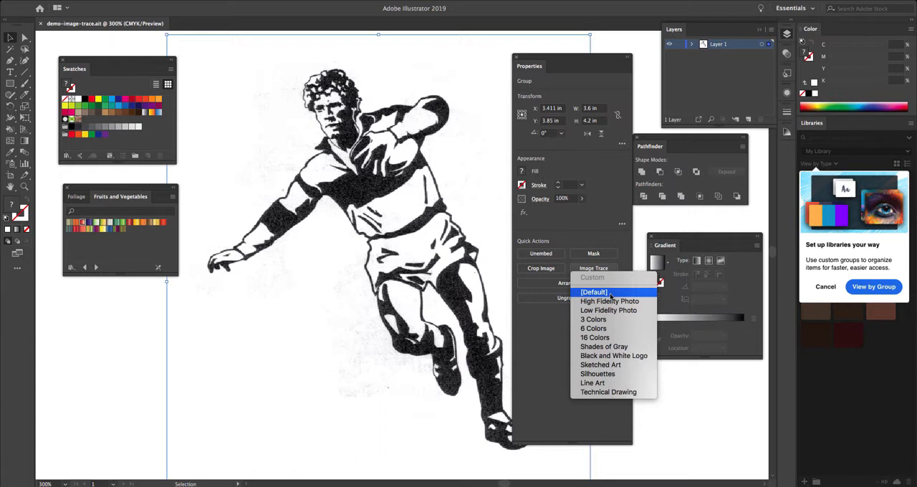
mouse_move(593, 328)
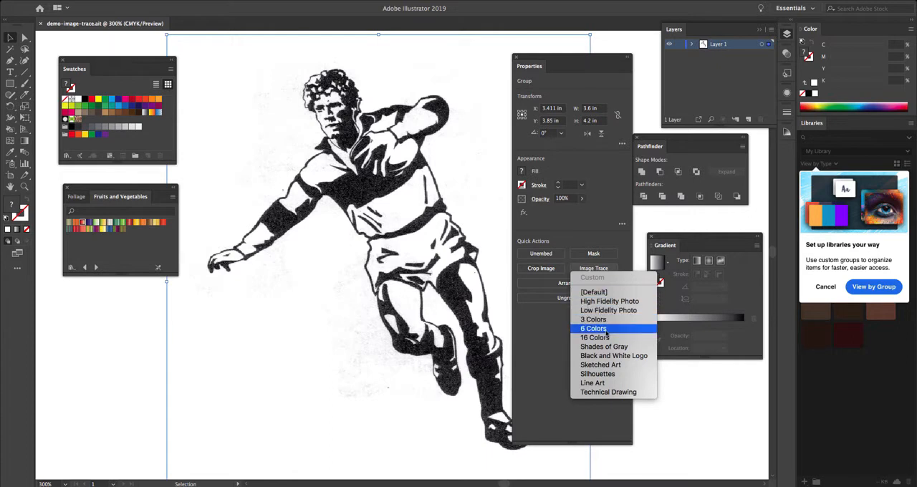
mouse_move(608, 301)
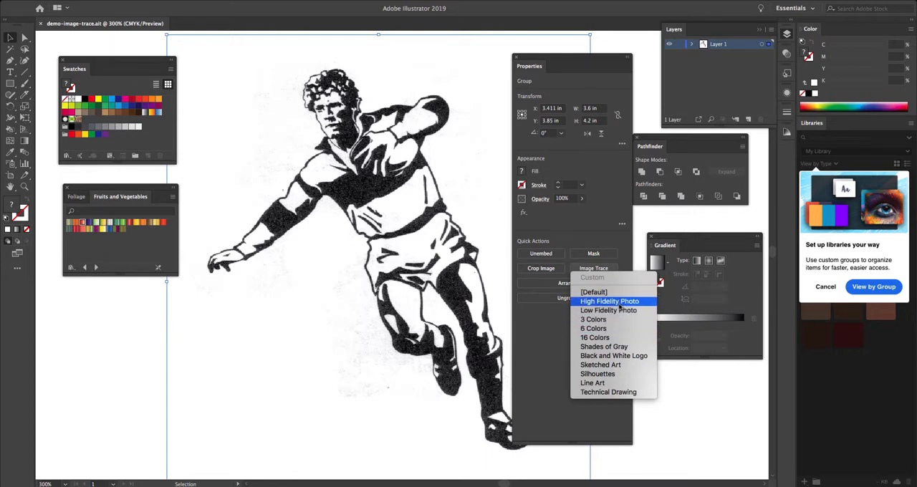
mouse_move(594, 319)
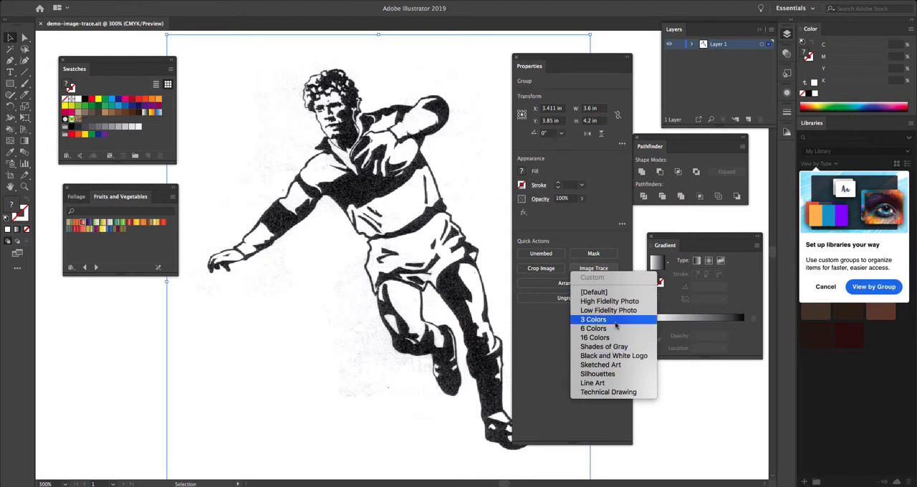
mouse_move(594, 337)
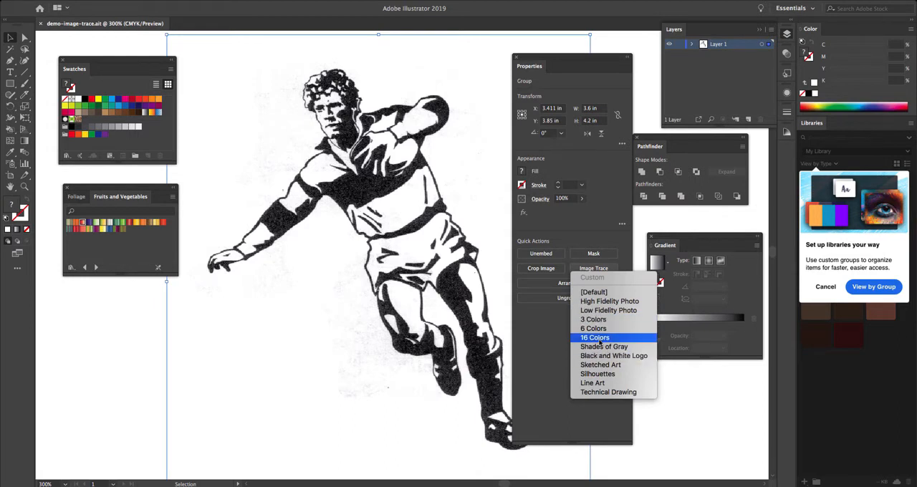
mouse_move(613, 355)
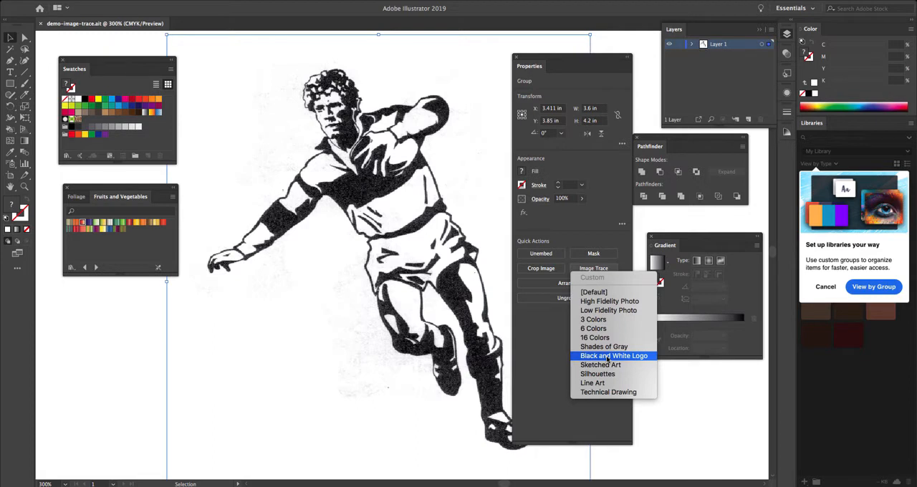
- Trace the player image with the Black and White Logo preset
click(614, 356)
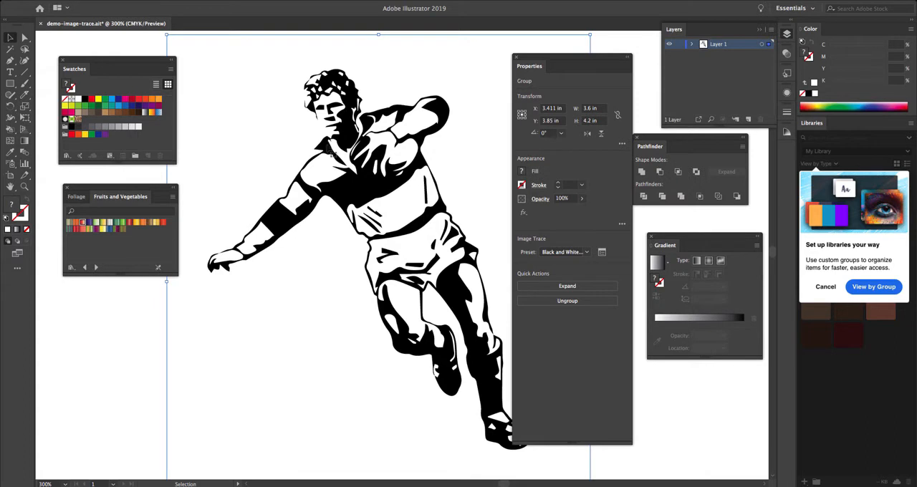
mouse_move(364, 179)
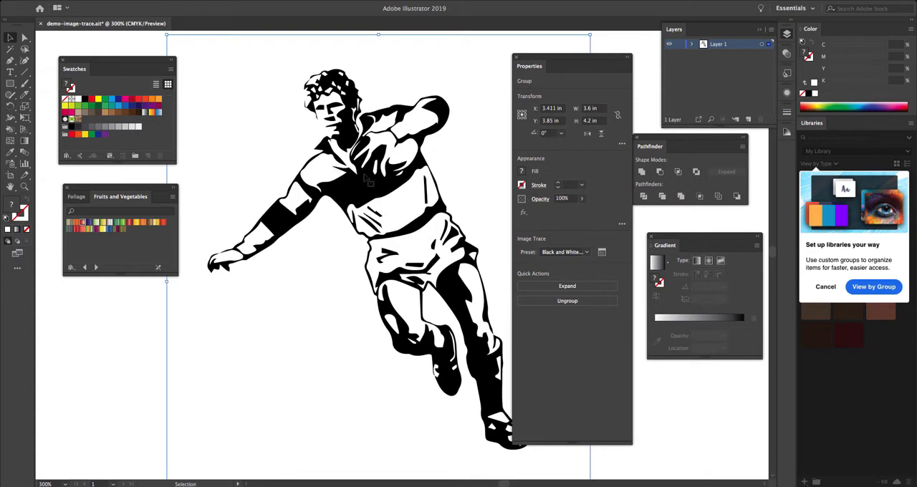
mouse_move(293, 197)
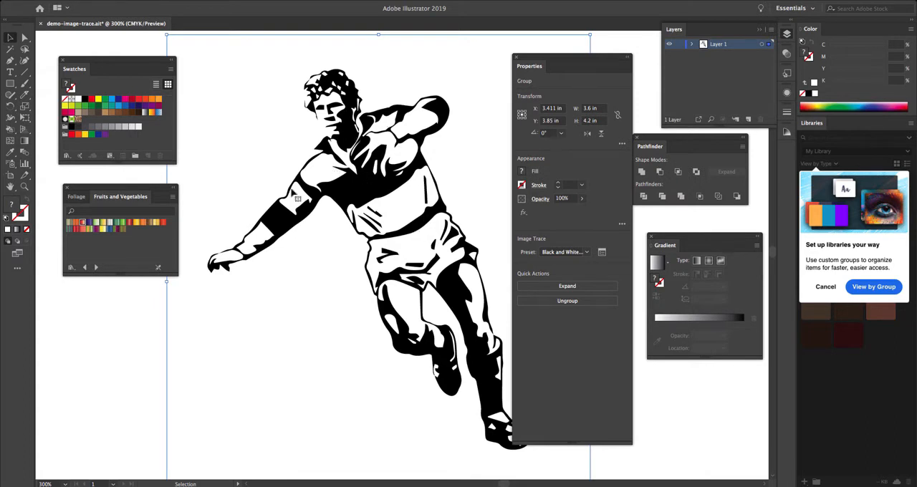
mouse_move(321, 139)
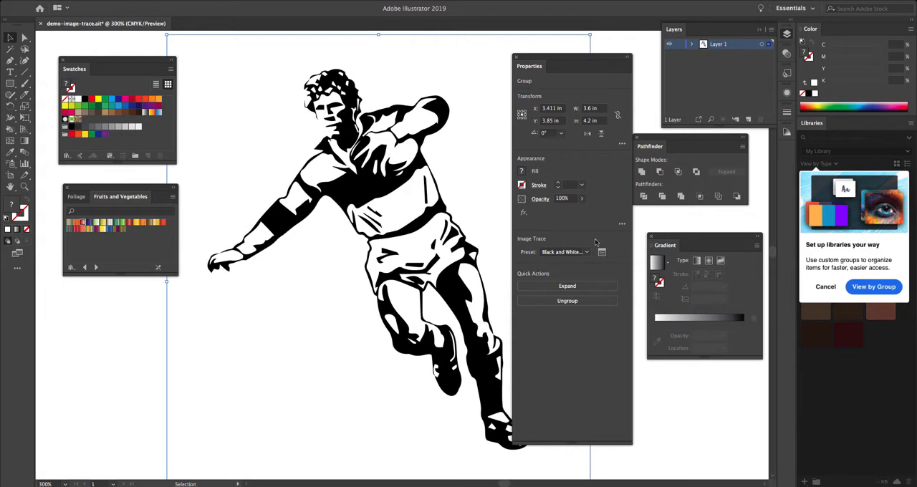
mouse_move(602, 251)
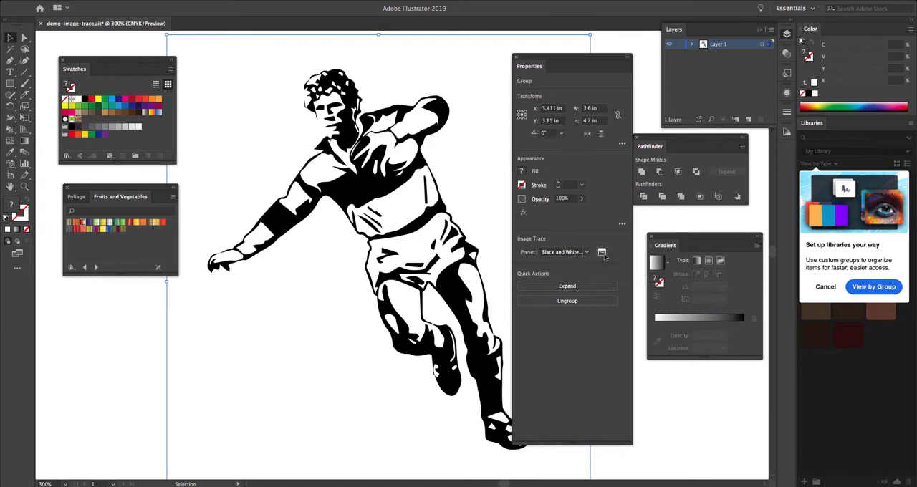
- Bring up the full Image Trace settings and move the panels clear of the drawing
click(602, 251)
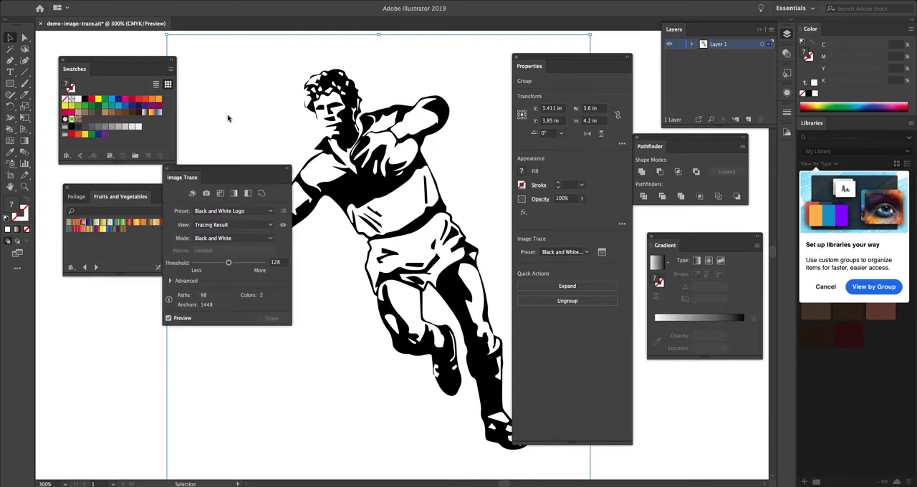
drag(182, 177, 232, 302)
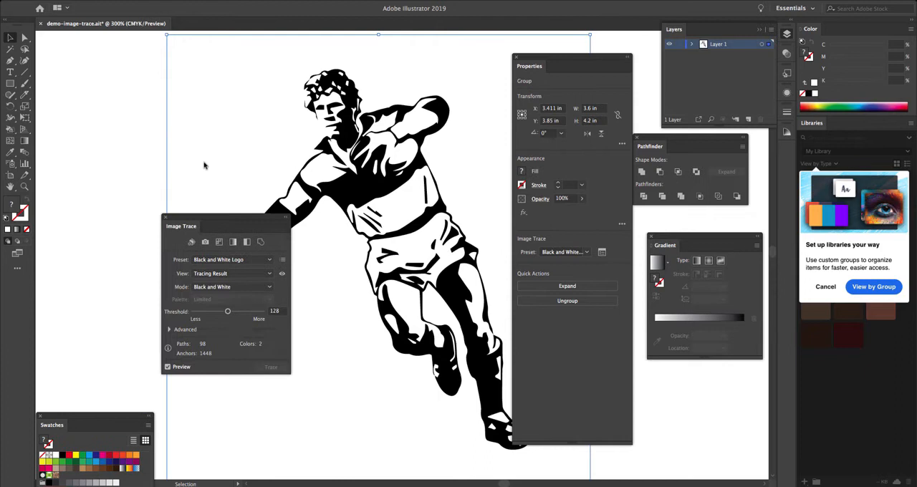
drag(182, 225, 128, 99)
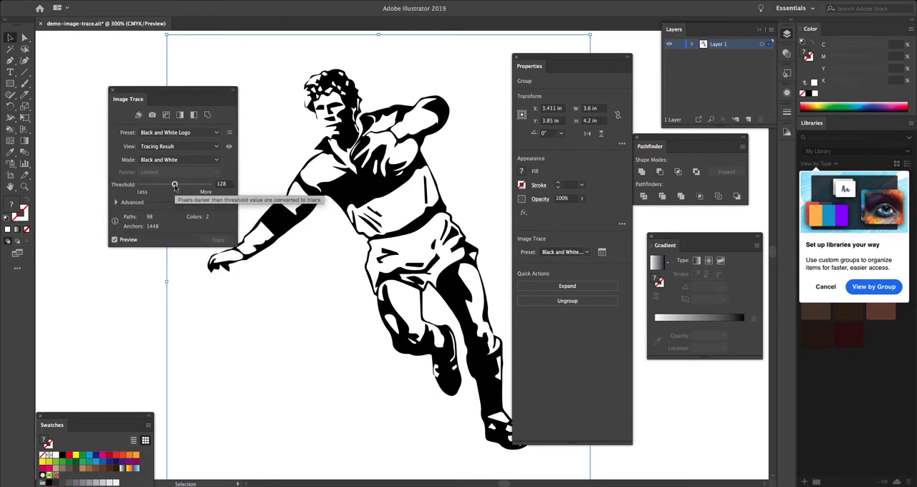
- Adjust the trace Threshold slider up and down, settling near 182 for clean shading
drag(174, 184, 178, 184)
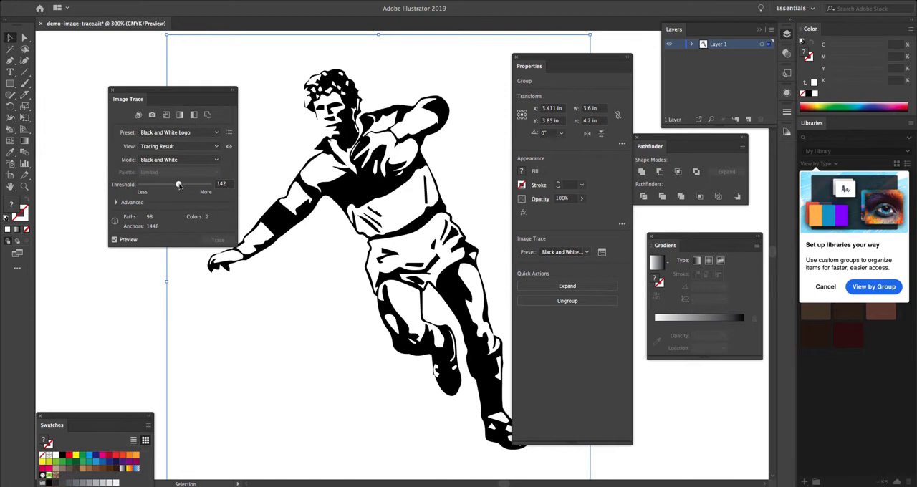
drag(179, 184, 183, 184)
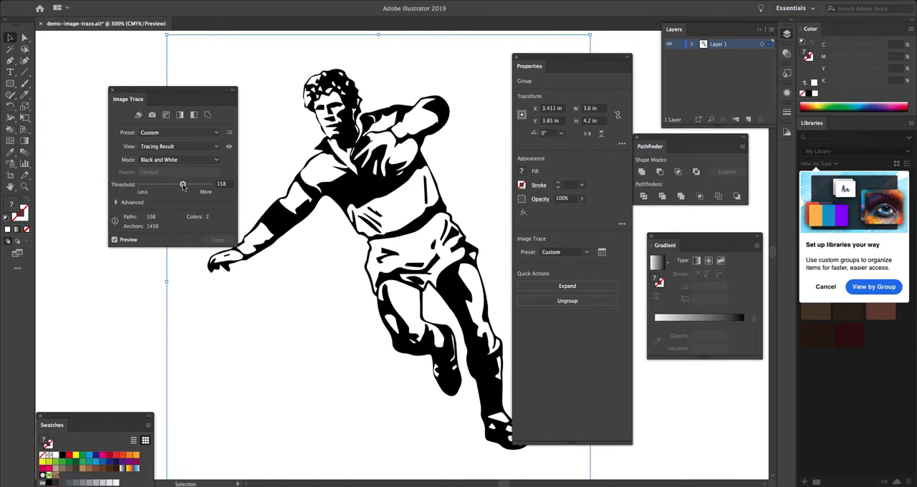
drag(183, 184, 190, 184)
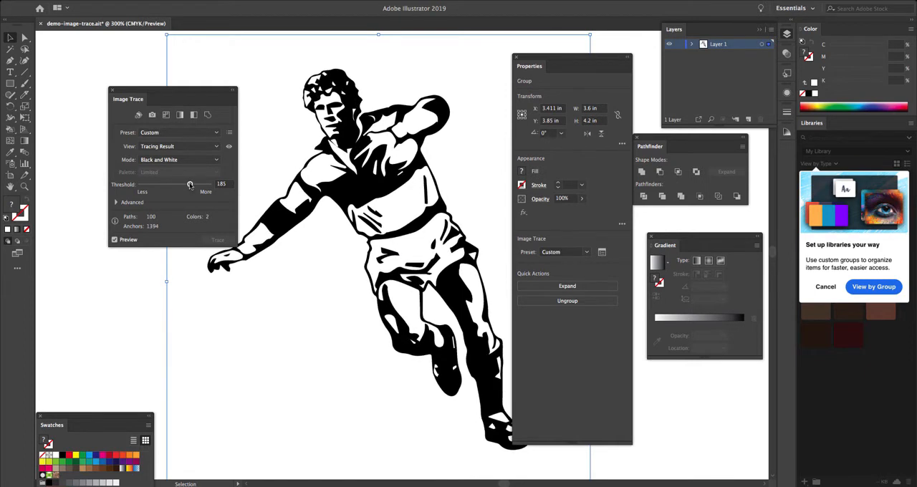
drag(189, 185, 181, 184)
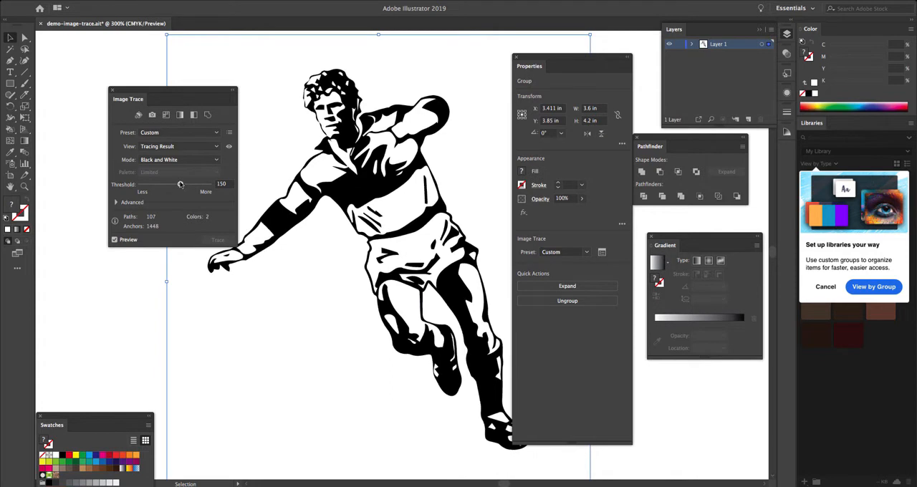
drag(181, 184, 169, 184)
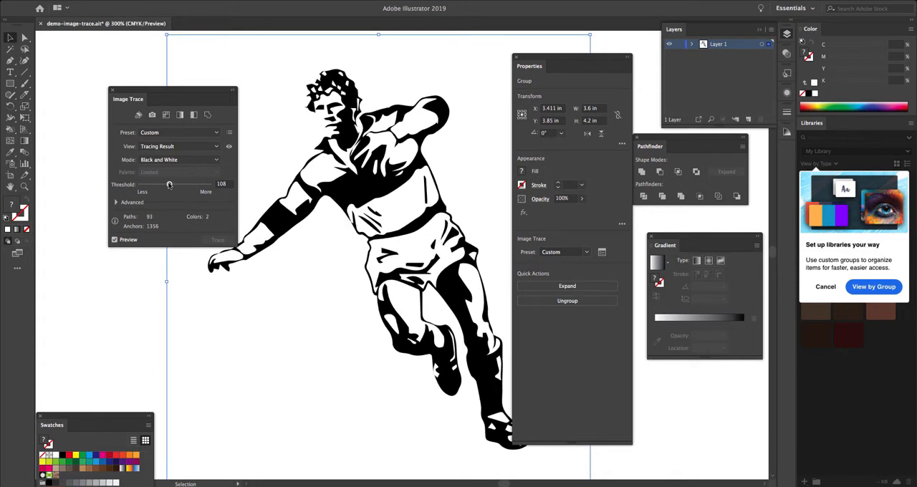
drag(170, 184, 180, 184)
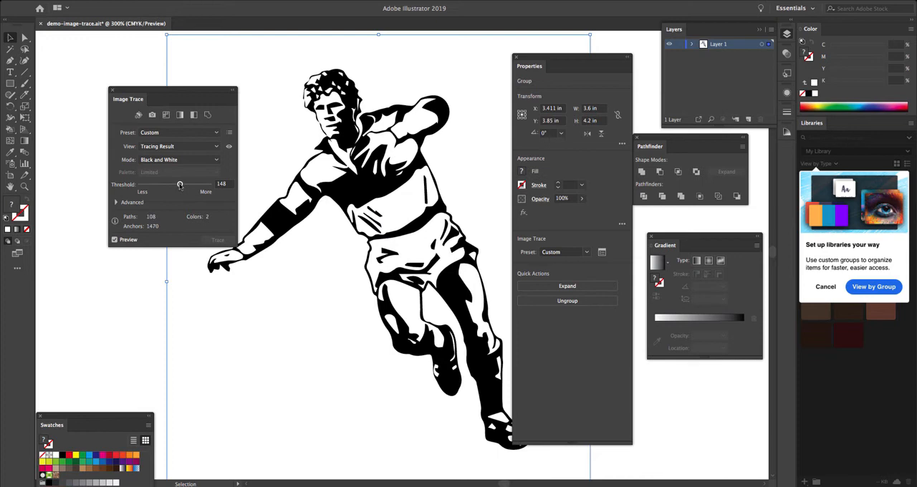
drag(180, 184, 185, 184)
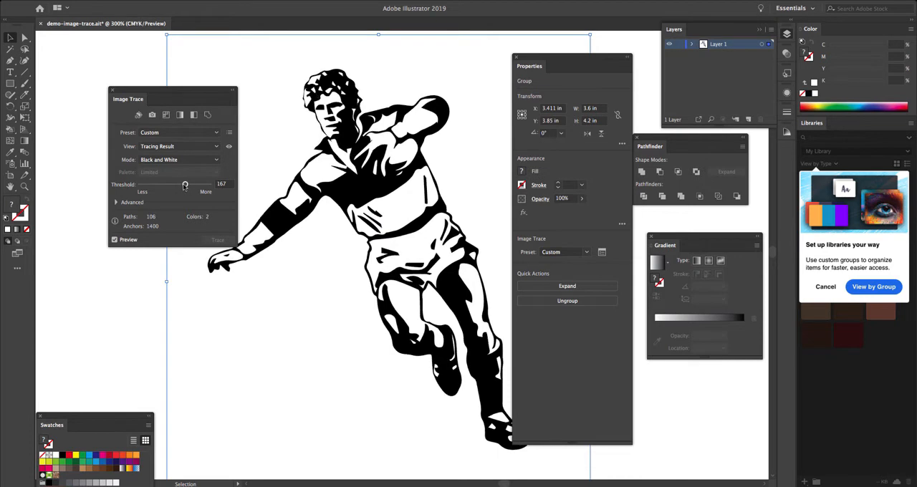
mouse_move(184, 185)
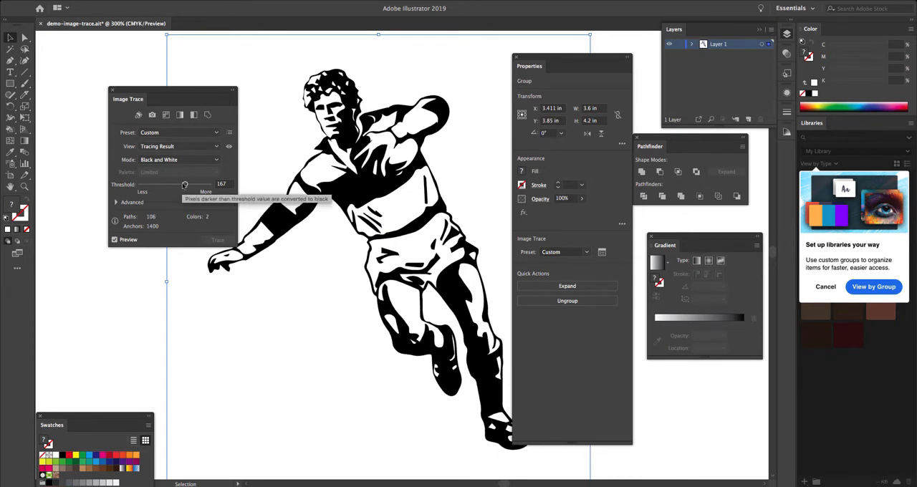
drag(184, 185, 187, 184)
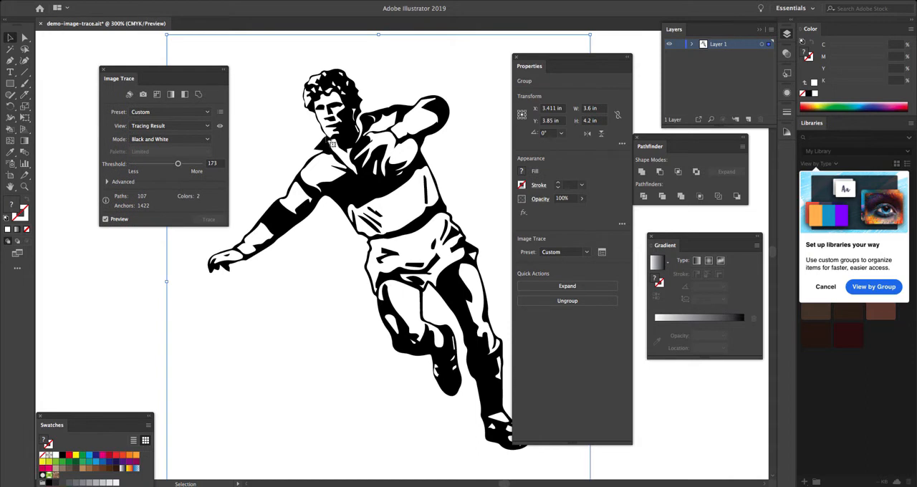
mouse_move(401, 227)
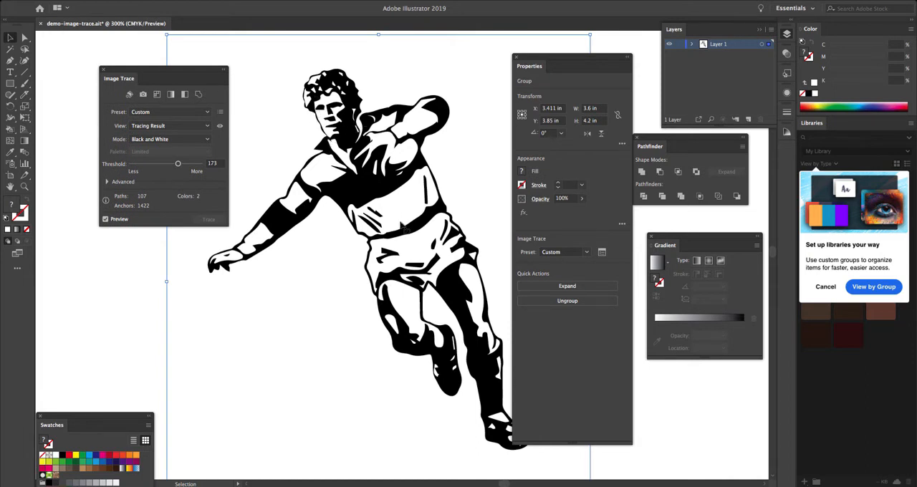
mouse_move(374, 275)
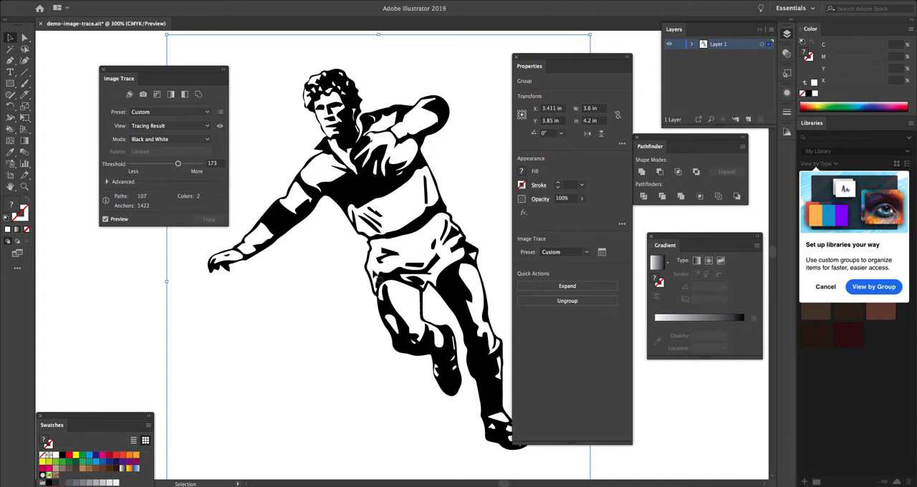
mouse_move(322, 179)
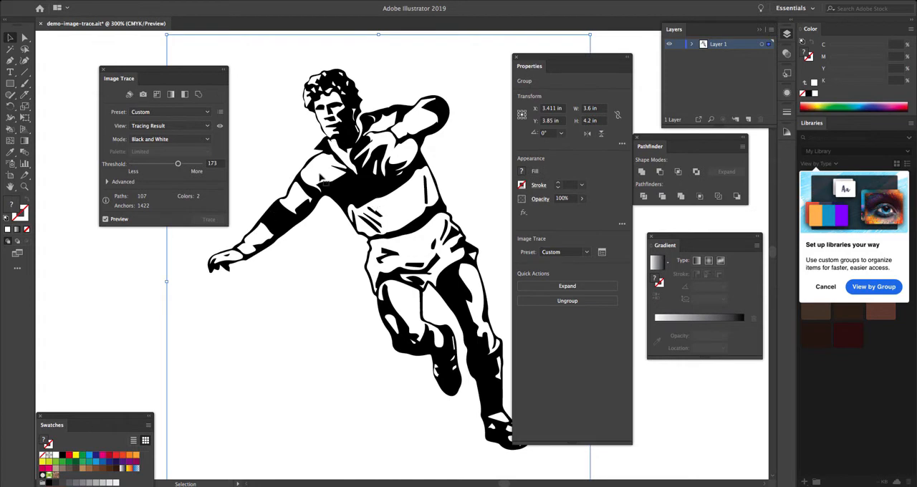
drag(178, 164, 181, 164)
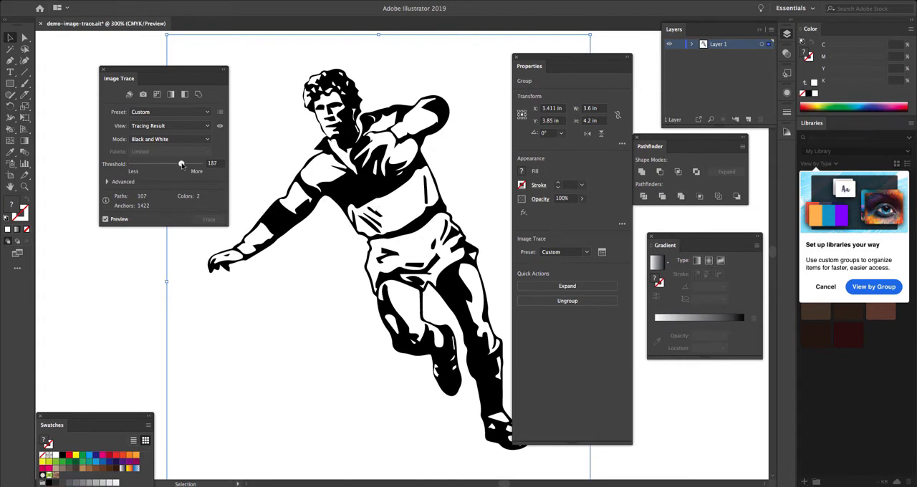
drag(182, 163, 180, 163)
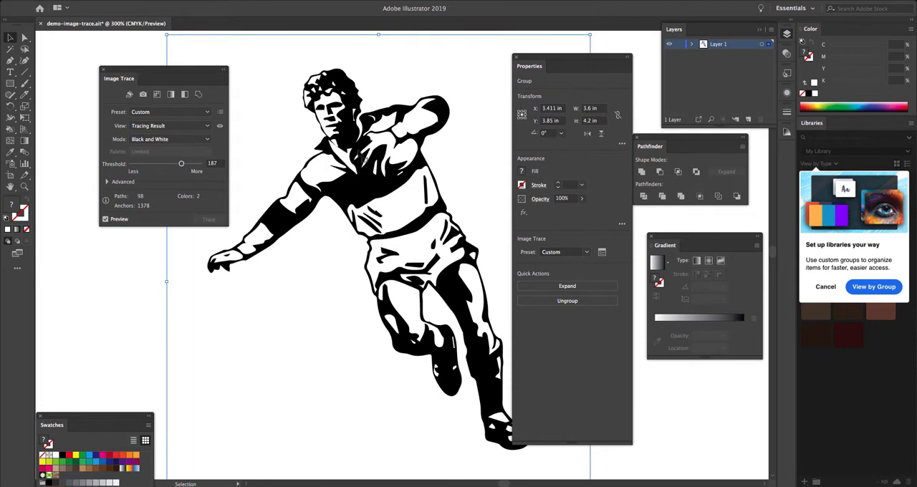
mouse_move(316, 240)
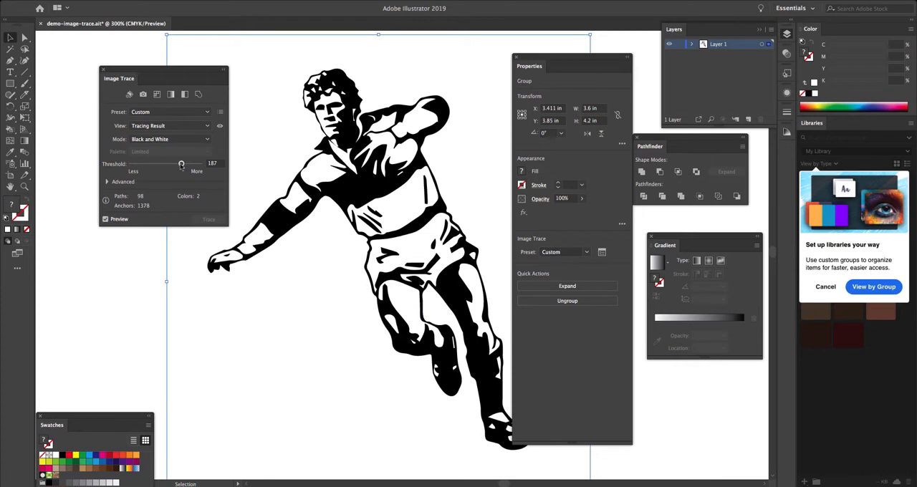
drag(181, 163, 179, 164)
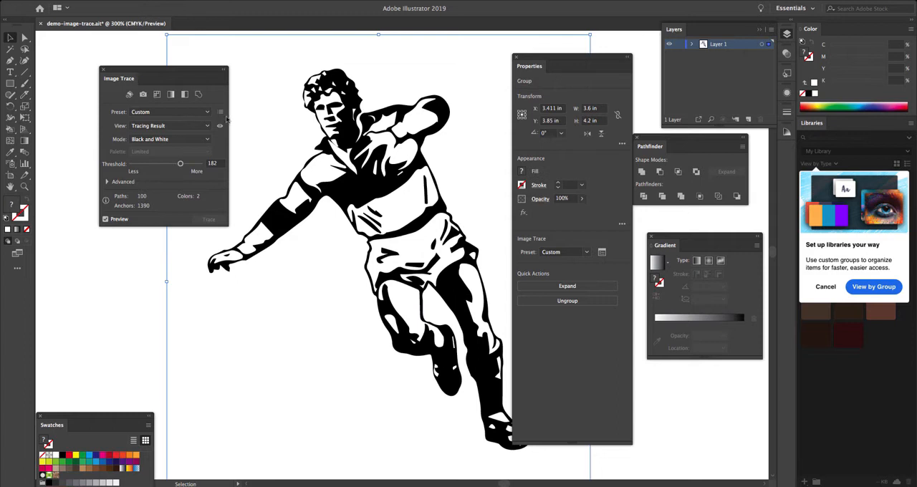
mouse_move(196, 76)
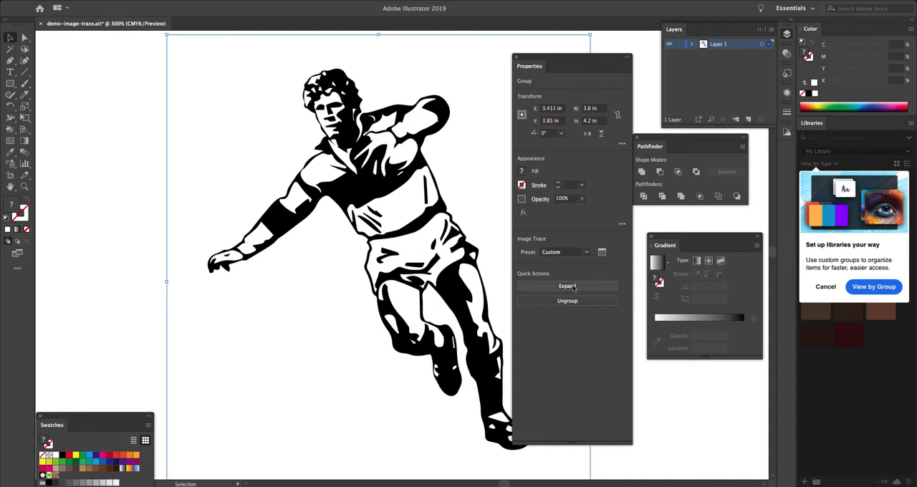
- Expand the traced player into an ordinary group of editable vector paths
click(566, 286)
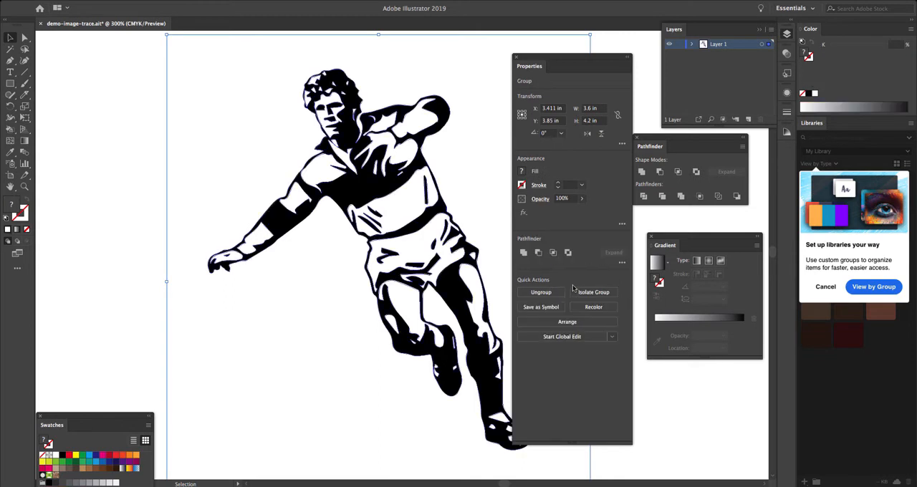
mouse_move(111, 236)
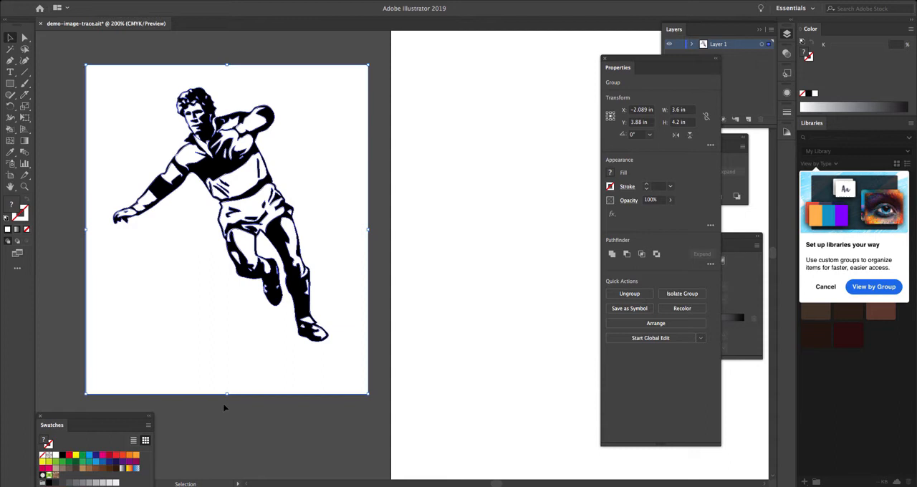
mouse_move(208, 171)
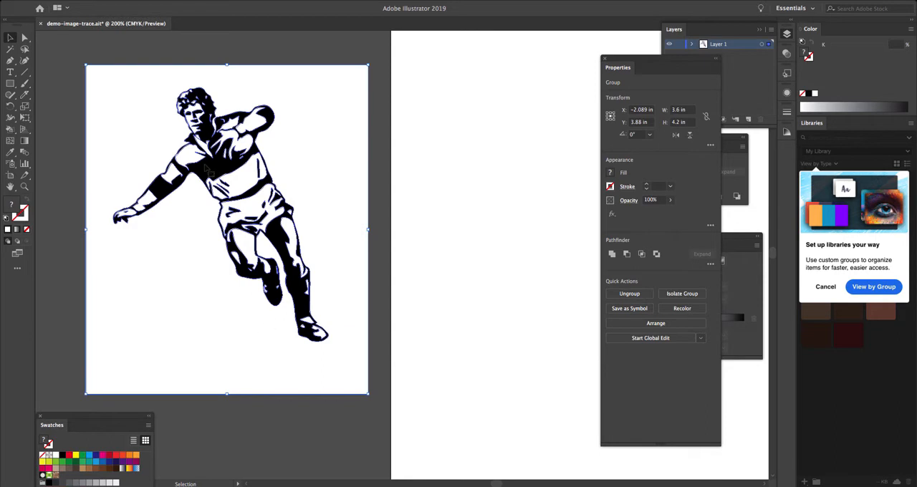
mouse_move(321, 315)
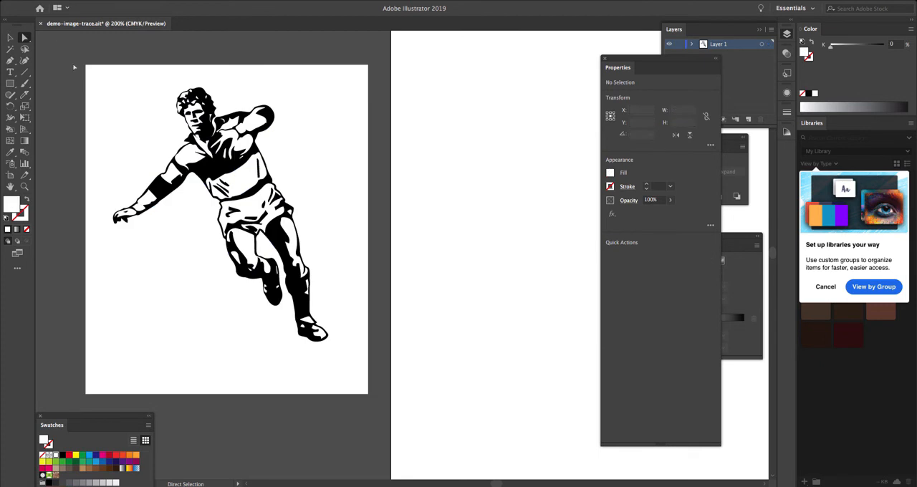
- Pick the white background shape behind the player for deletion
click(215, 215)
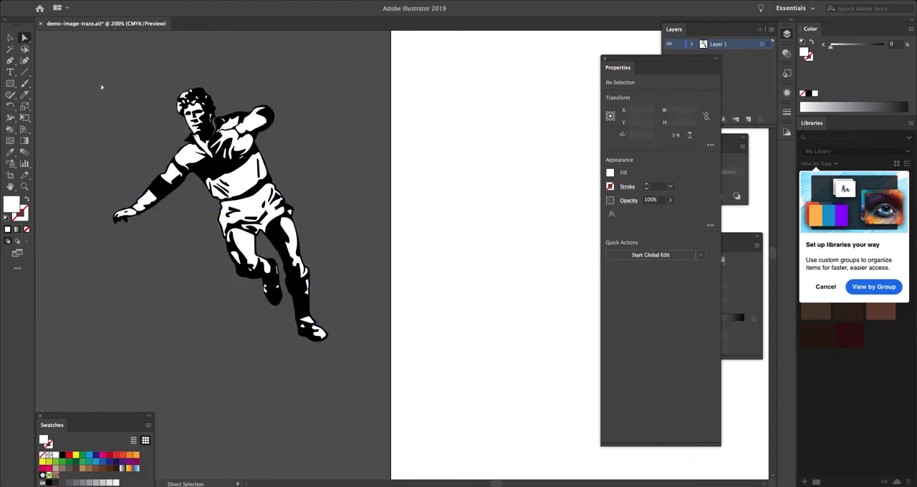
mouse_move(86, 81)
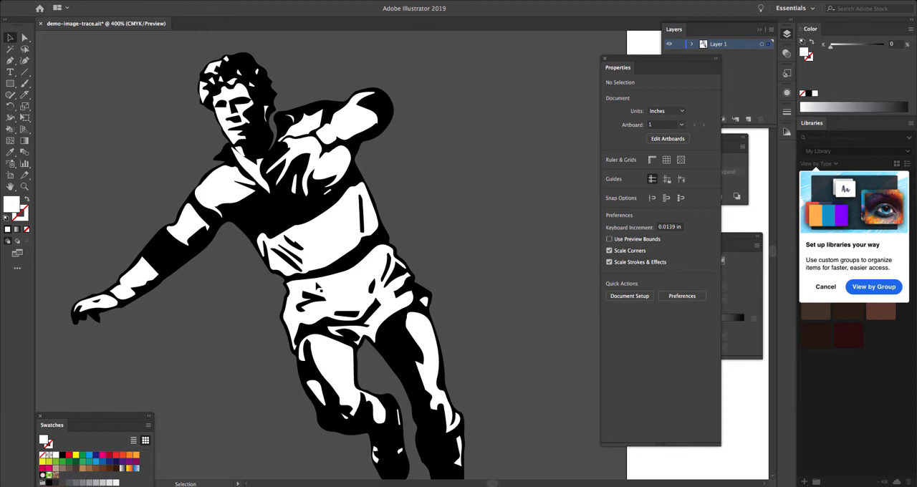
mouse_move(318, 286)
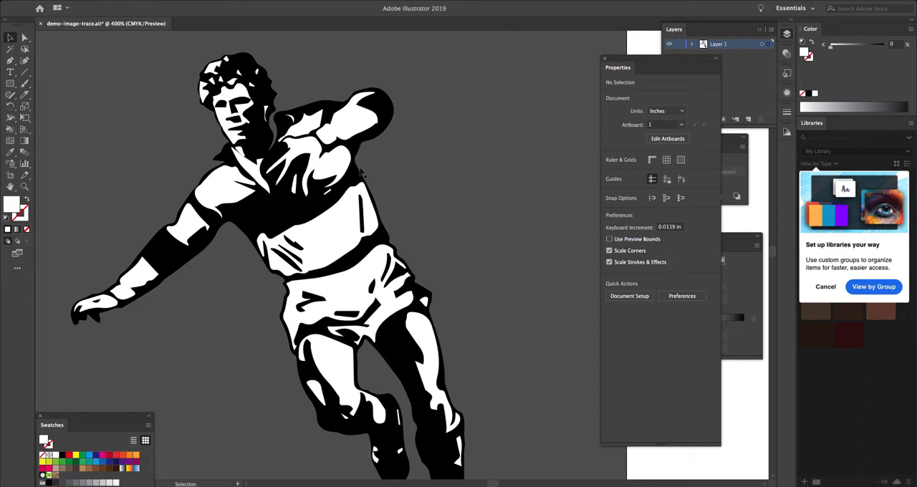
mouse_move(157, 281)
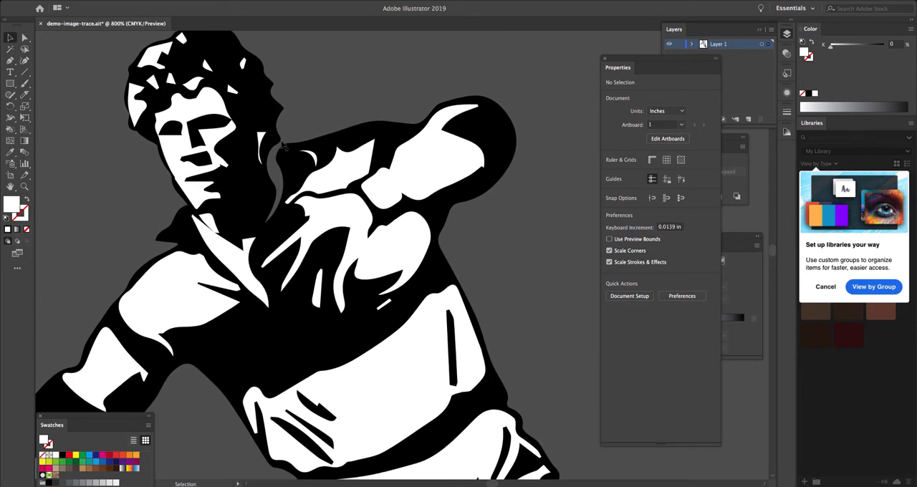
mouse_move(300, 205)
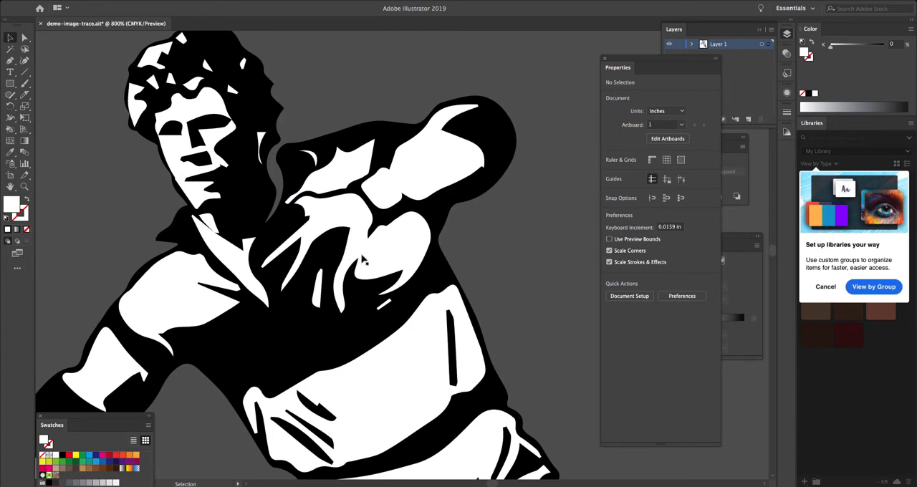
mouse_move(376, 280)
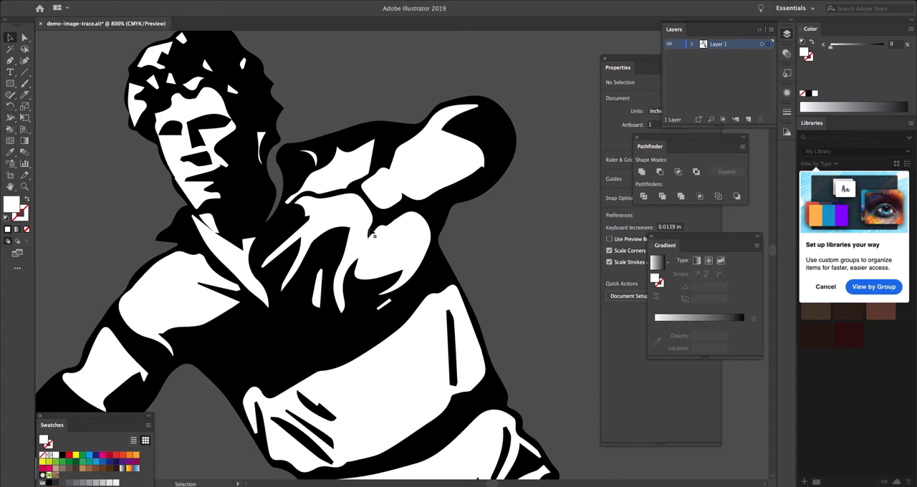
mouse_move(401, 289)
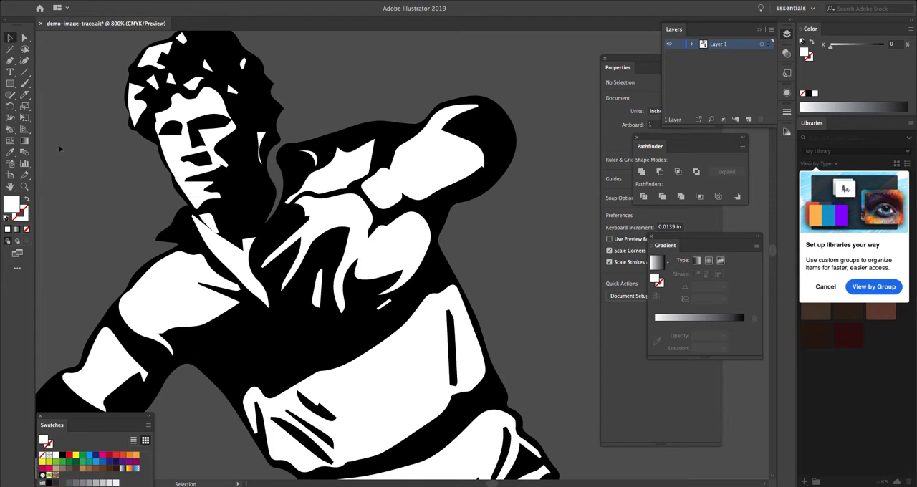
mouse_move(328, 205)
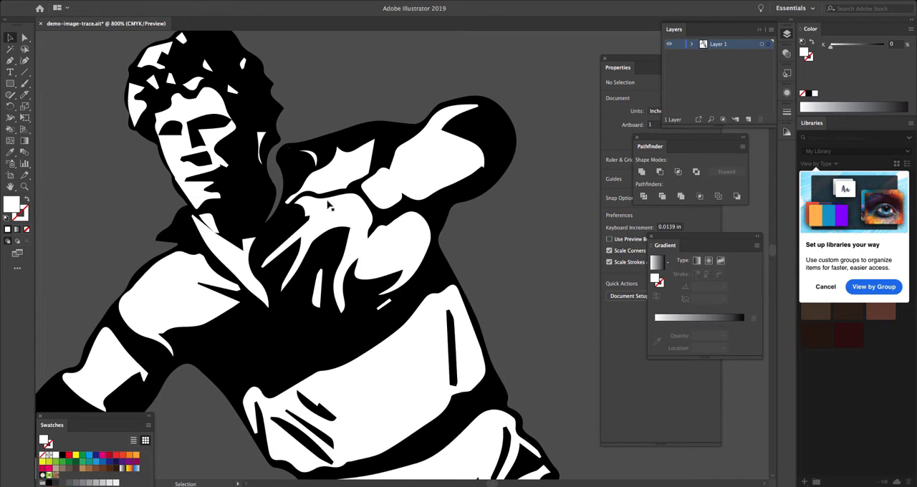
mouse_move(99, 200)
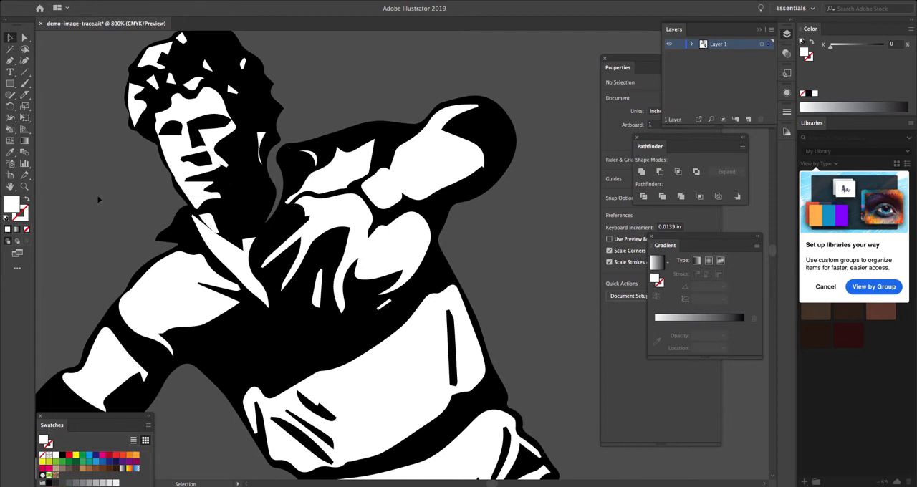
mouse_move(85, 128)
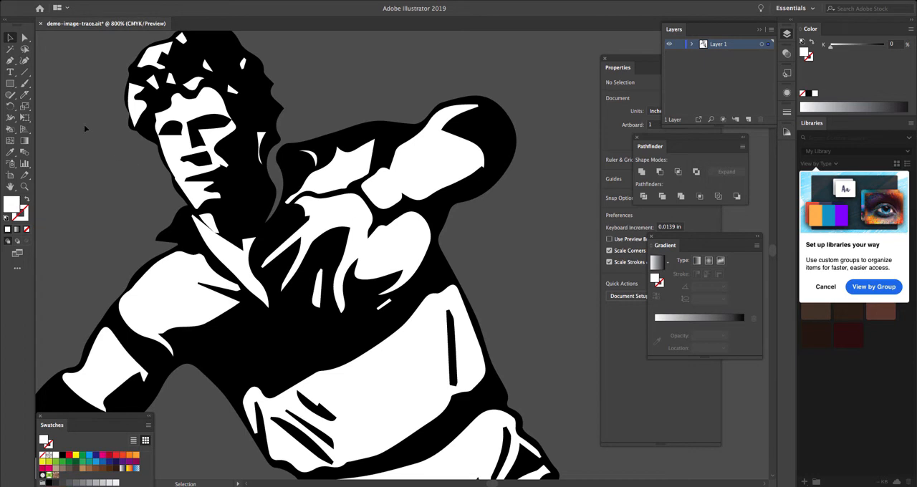
mouse_move(10, 72)
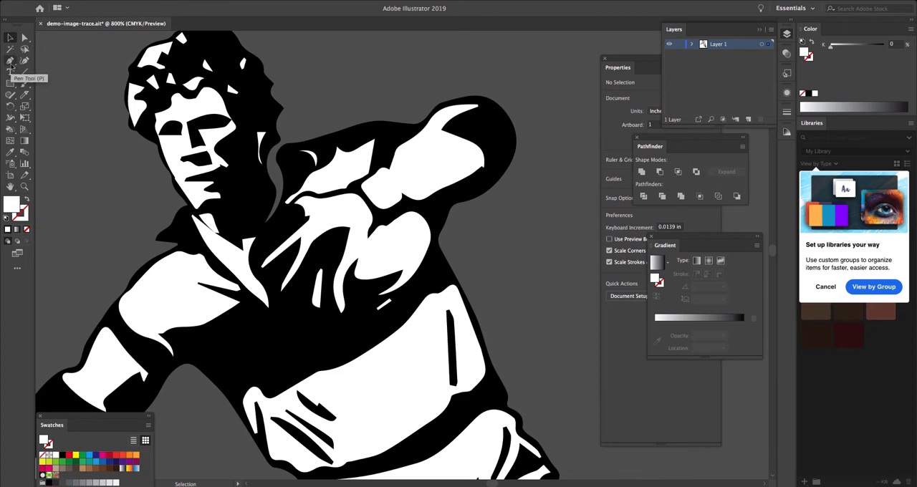
mouse_move(26, 75)
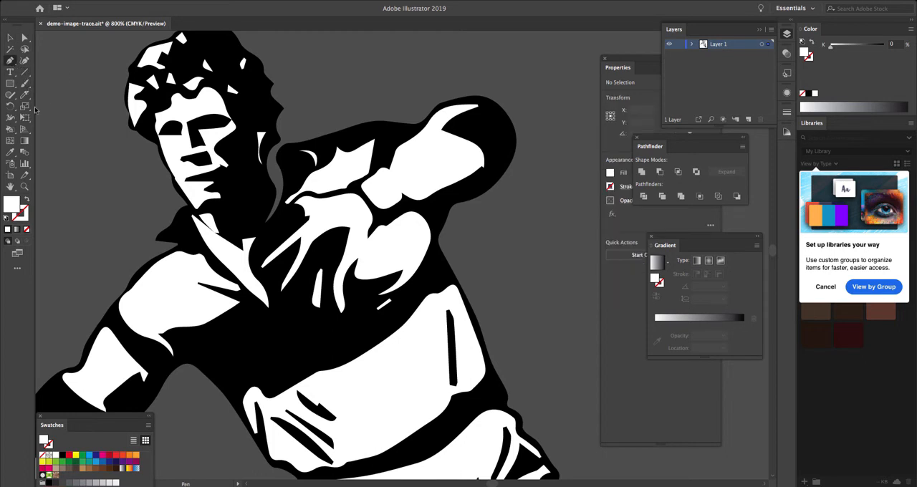
mouse_move(290, 149)
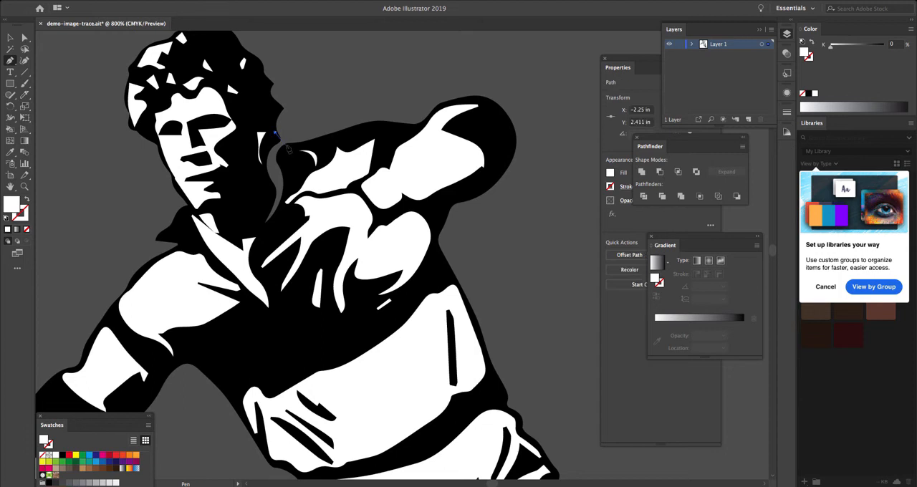
- Draw a small black patch closing the gap between the player's neck and shoulder
click(276, 136)
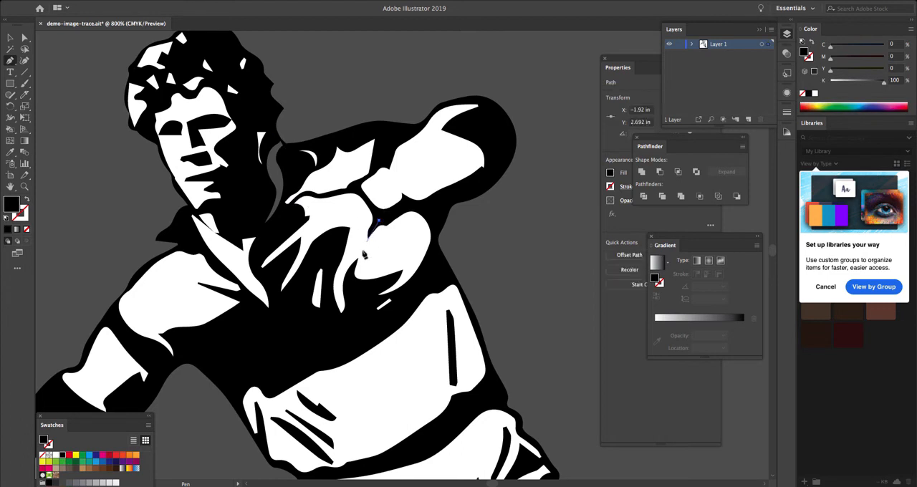
drag(380, 221, 351, 286)
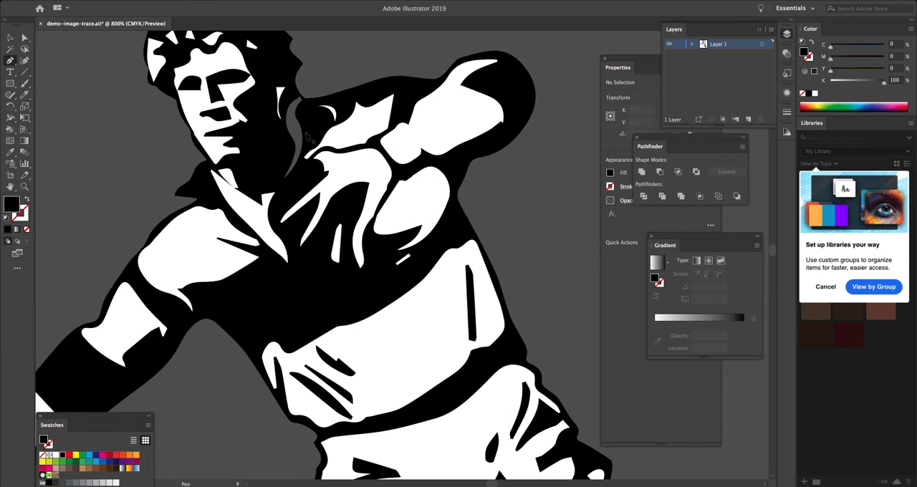
mouse_move(429, 383)
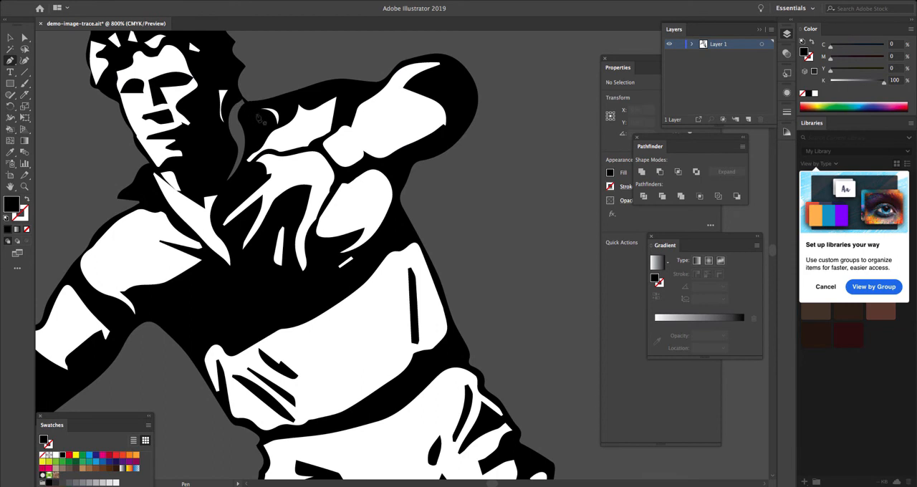
mouse_move(322, 276)
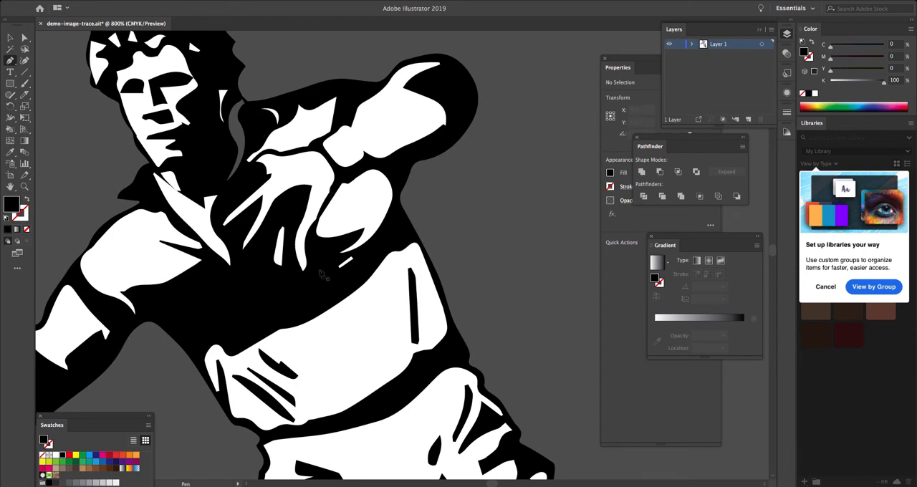
mouse_move(218, 204)
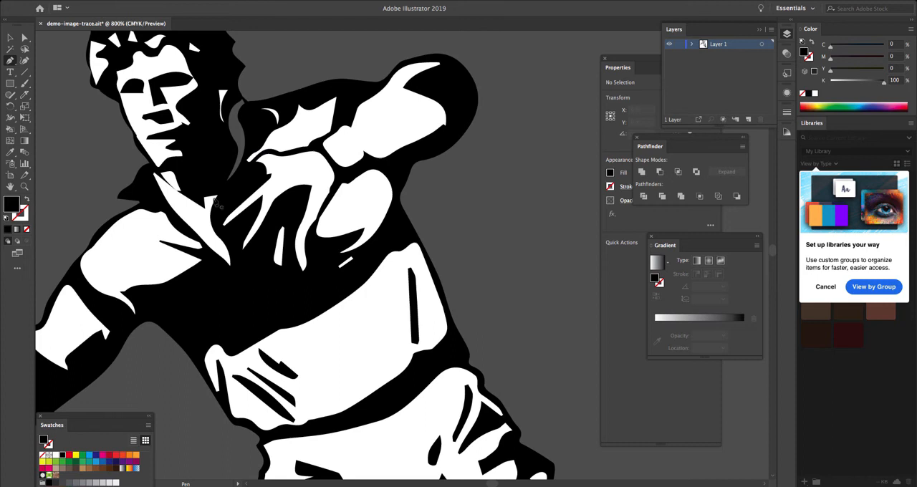
mouse_move(247, 179)
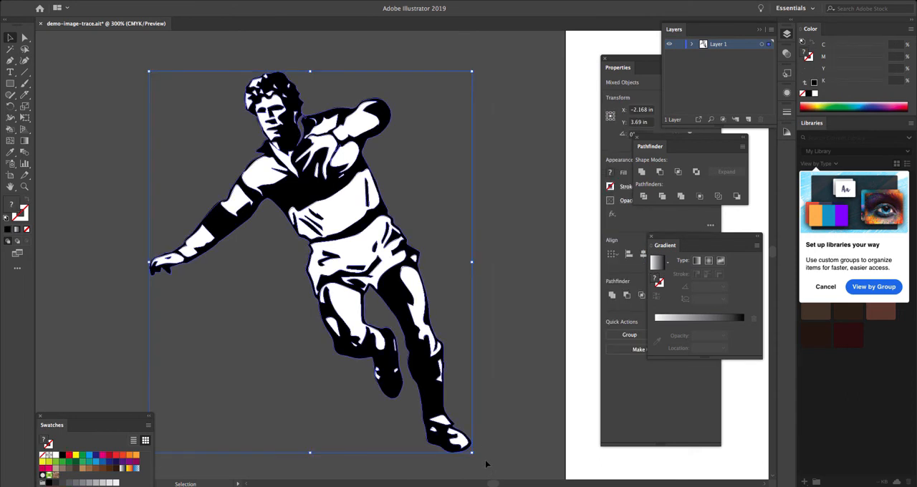
mouse_move(30, 143)
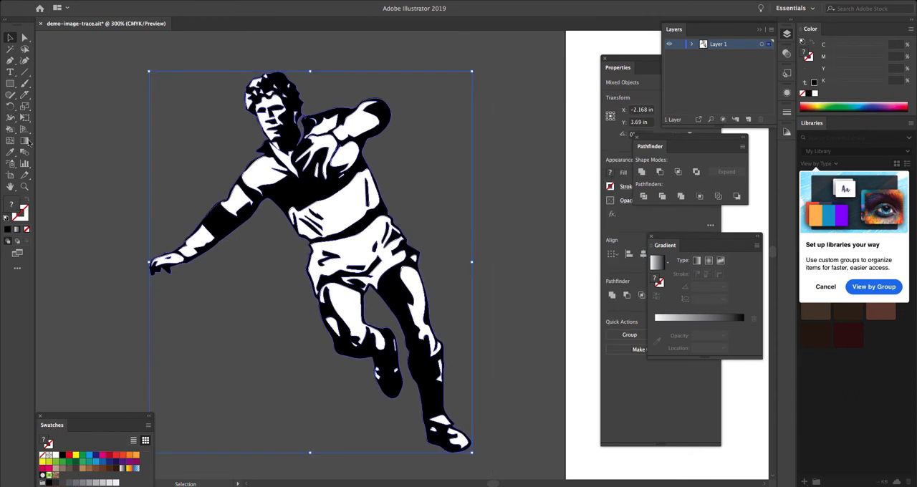
- Switch to the Live Paint Bucket to fill enclosed regions of the player
click(10, 129)
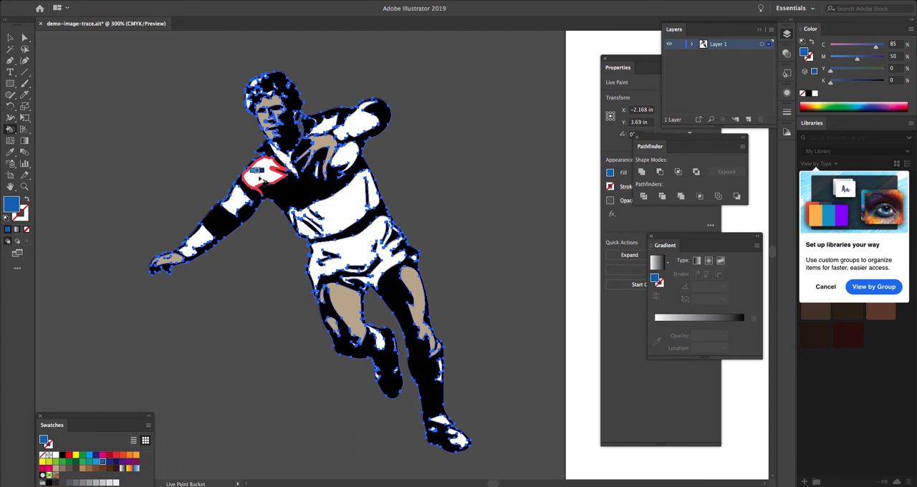
- Fill two jersey regions of the player with blue using Live Paint
click(326, 123)
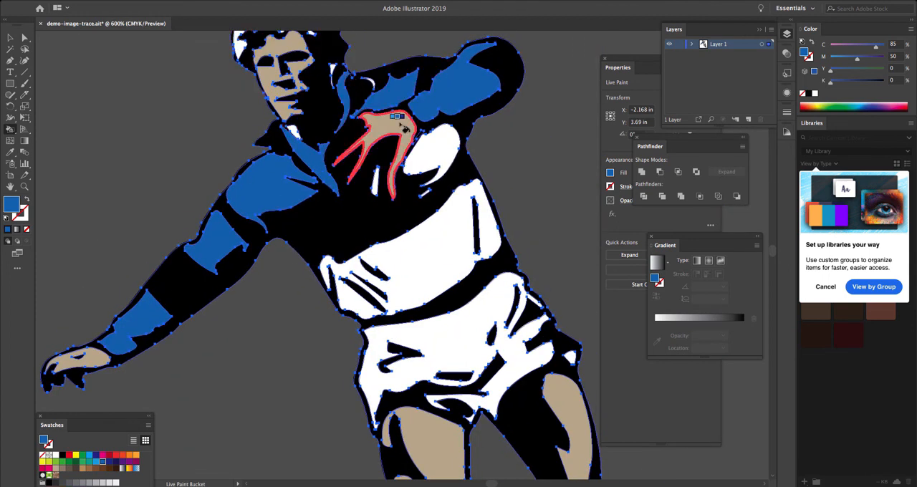
click(412, 269)
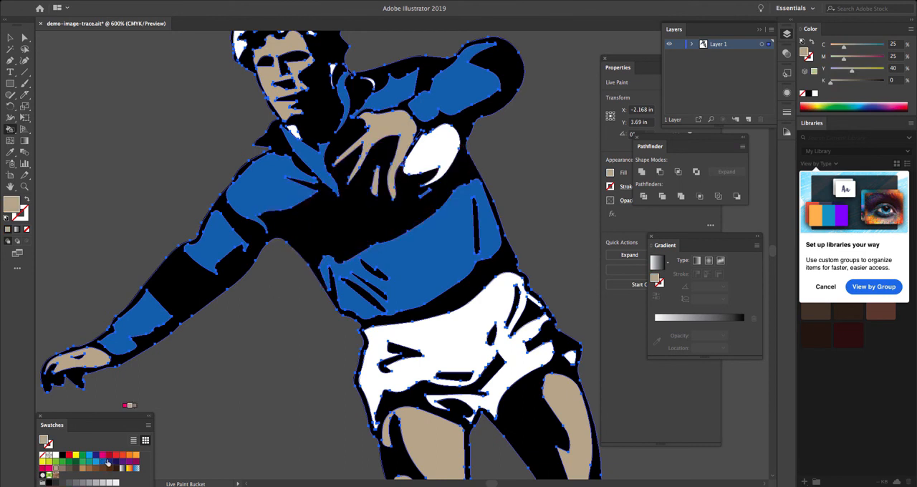
- Fill a remaining skin area tan and a sock stripe dark blue with the Live Paint Bucket
click(431, 264)
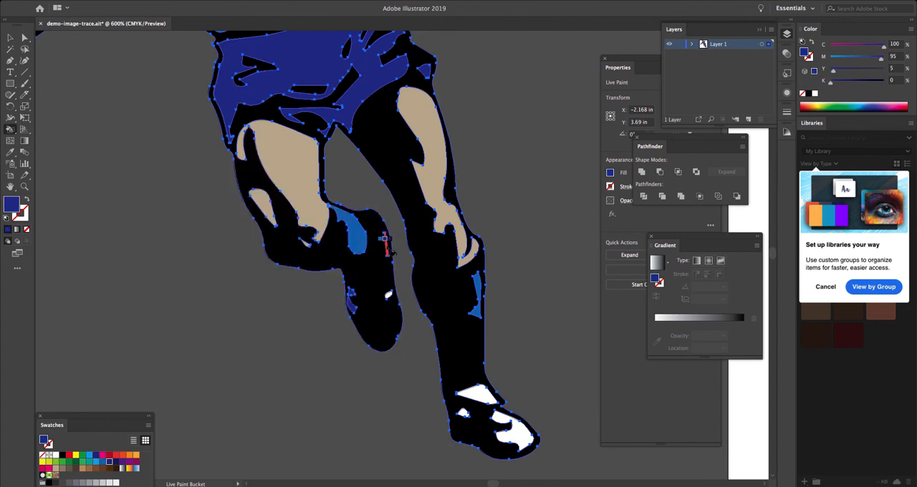
click(476, 397)
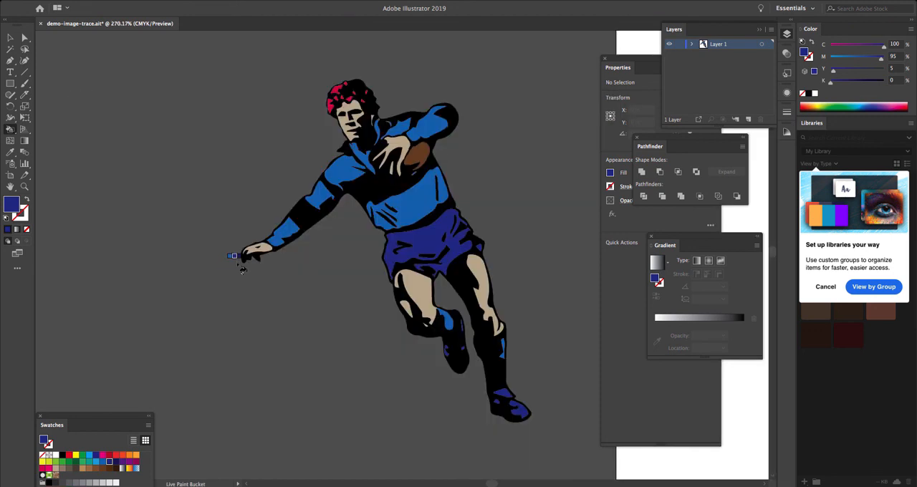
mouse_move(280, 283)
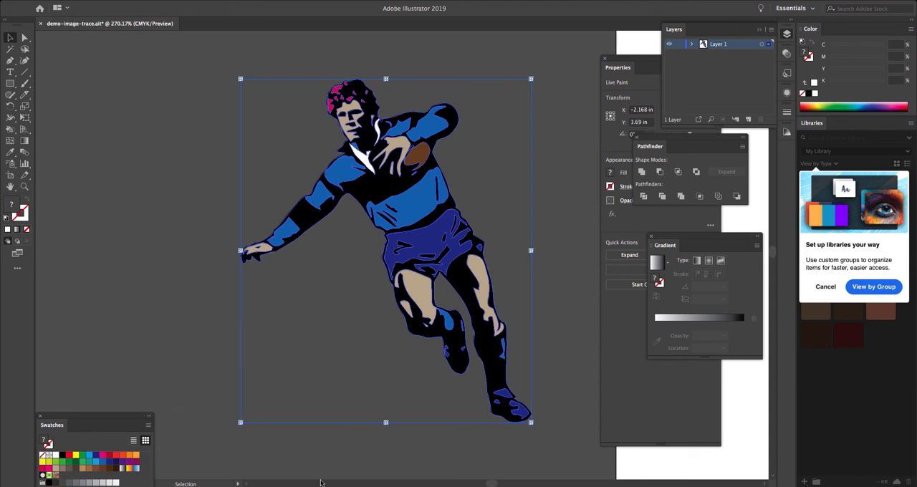
mouse_move(294, 203)
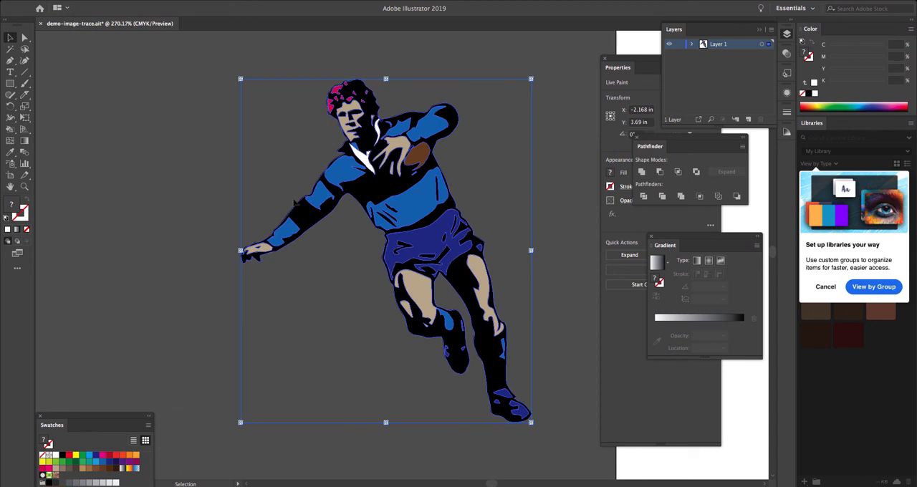
mouse_move(294, 221)
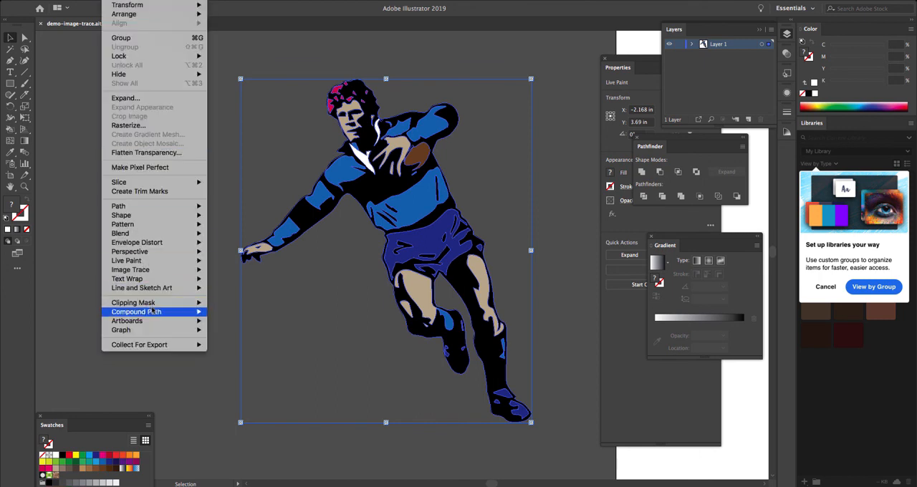
mouse_move(141, 287)
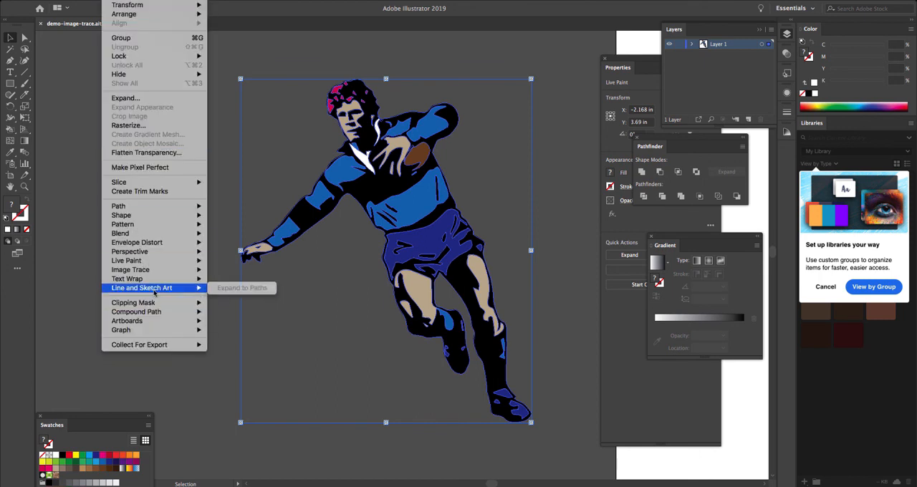
mouse_move(127, 260)
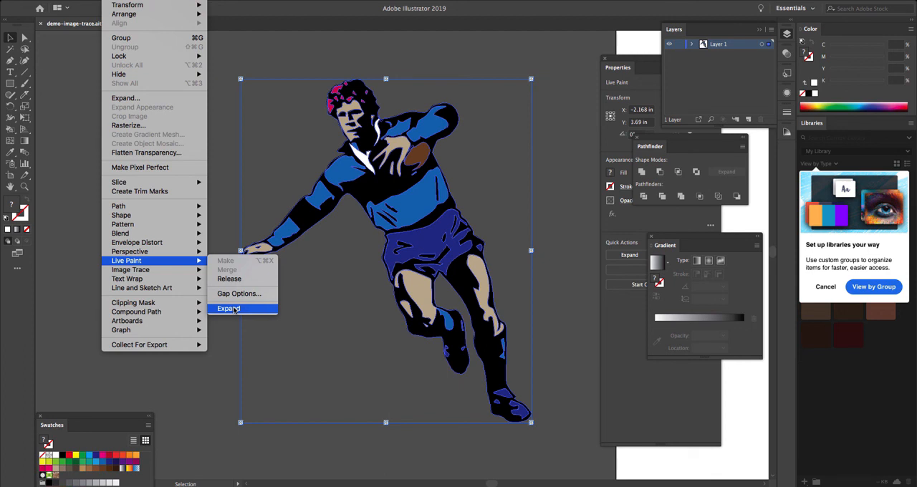
- Expand the footballer via Object > Live Paint > Expand into a group of filled vector shapes
click(227, 308)
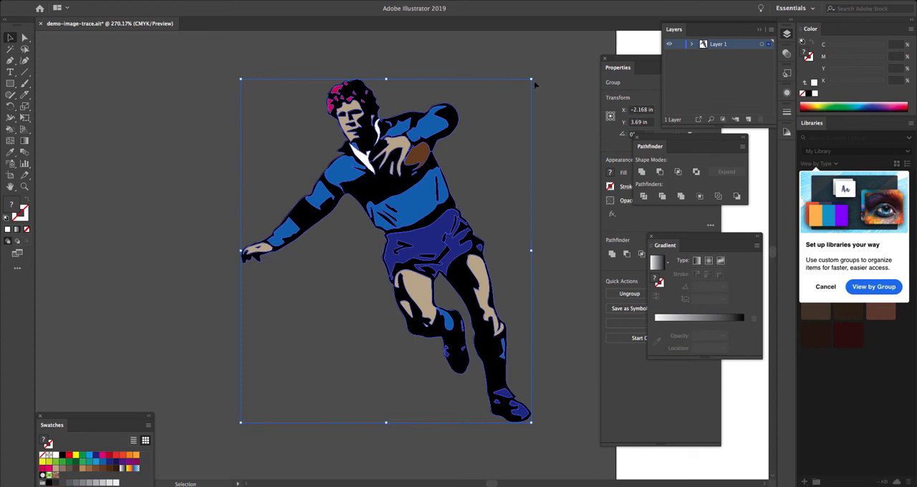
mouse_move(221, 105)
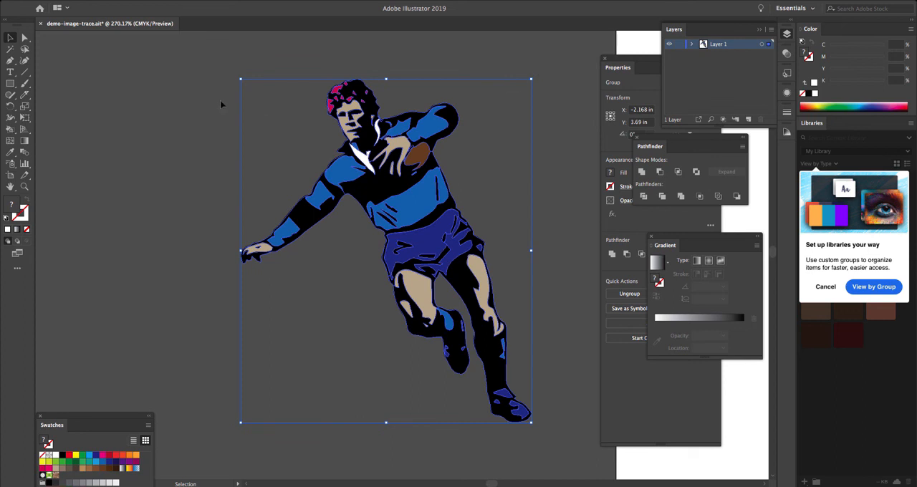
mouse_move(145, 117)
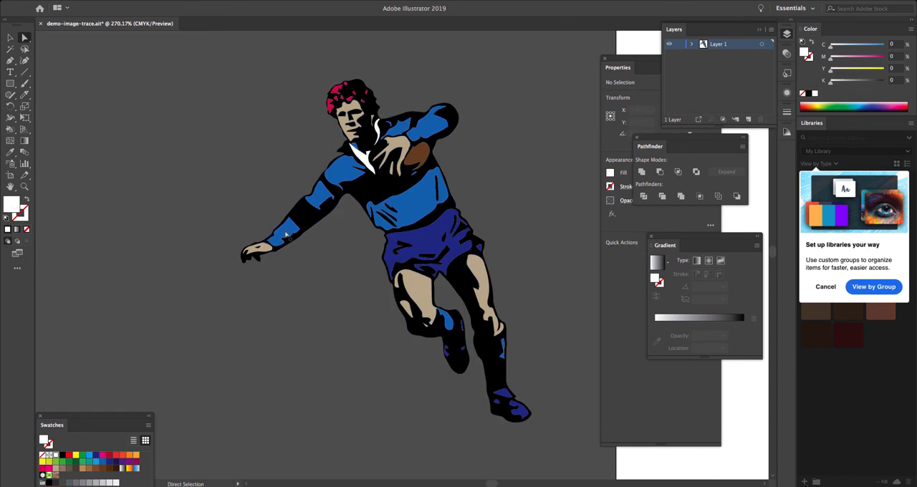
click(280, 229)
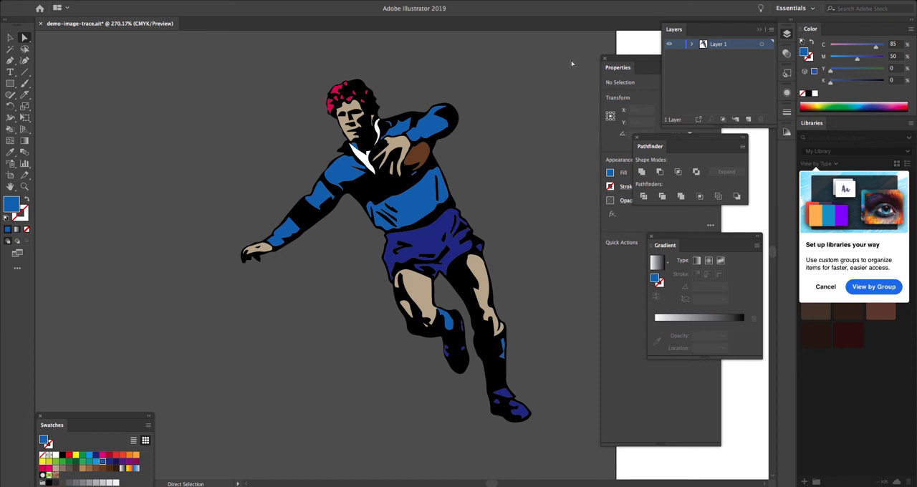
mouse_move(571, 65)
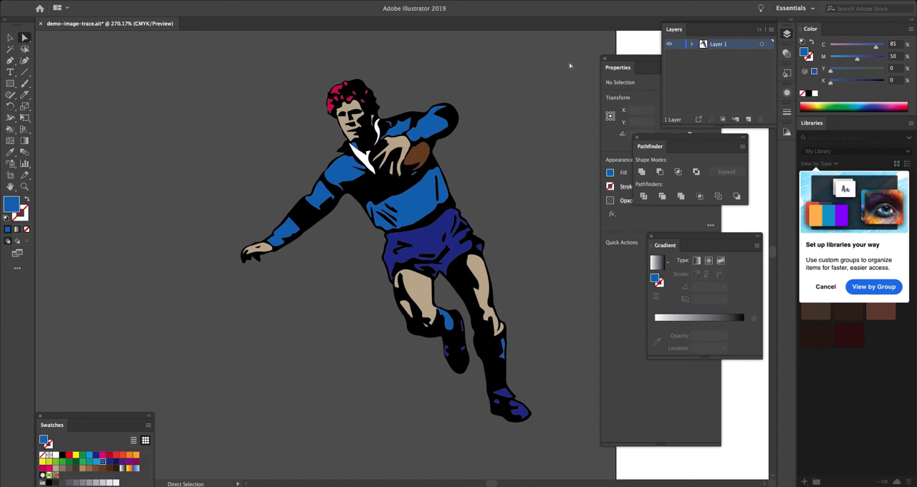
mouse_move(514, 130)
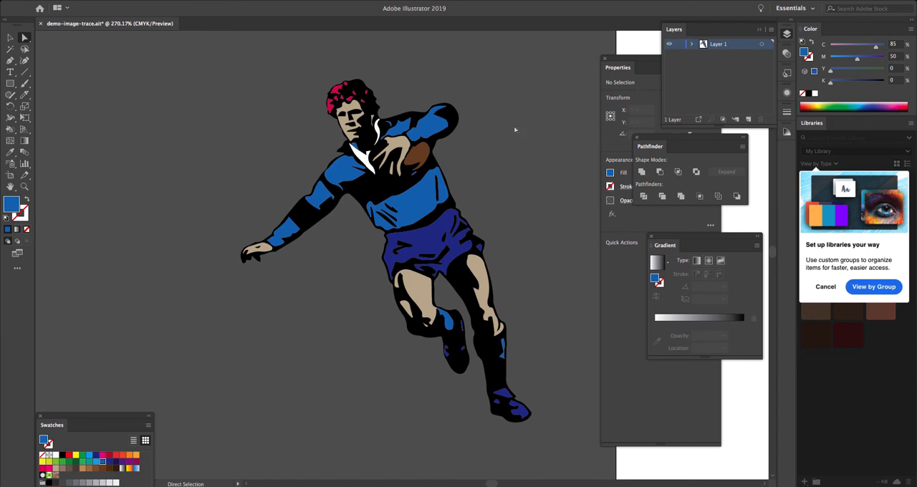